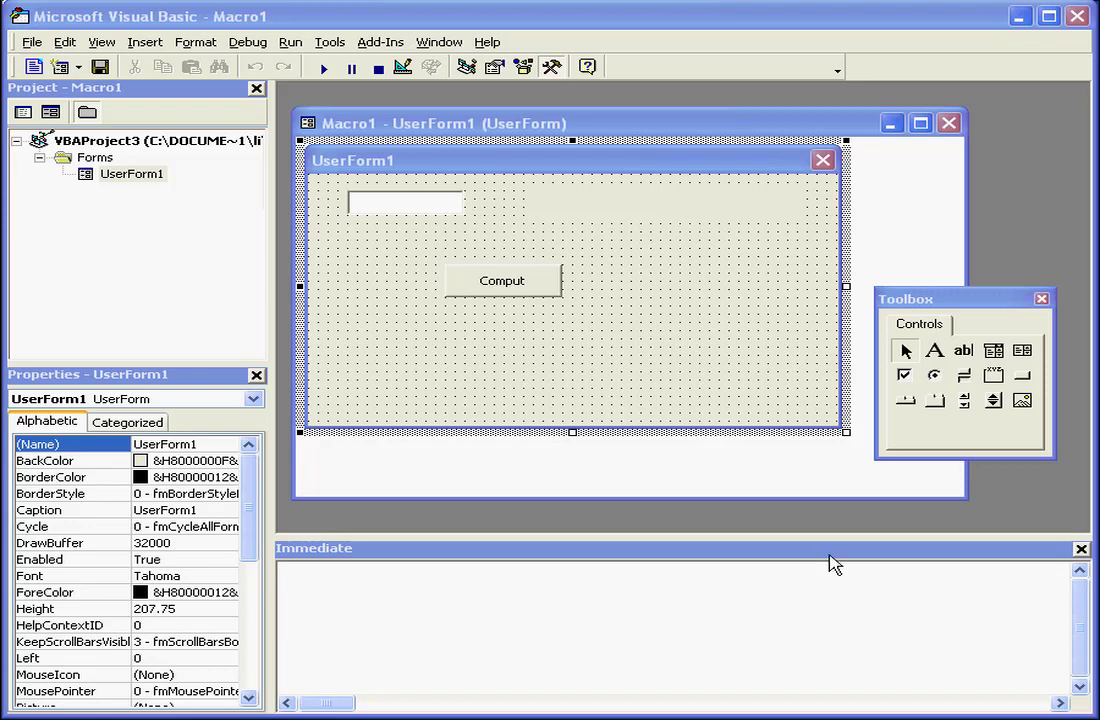
# - Show the Comput button's btn1_Click code, highlighting strIn, its assignment and the IsDate label line
pyautogui.doubleClick(501, 280)
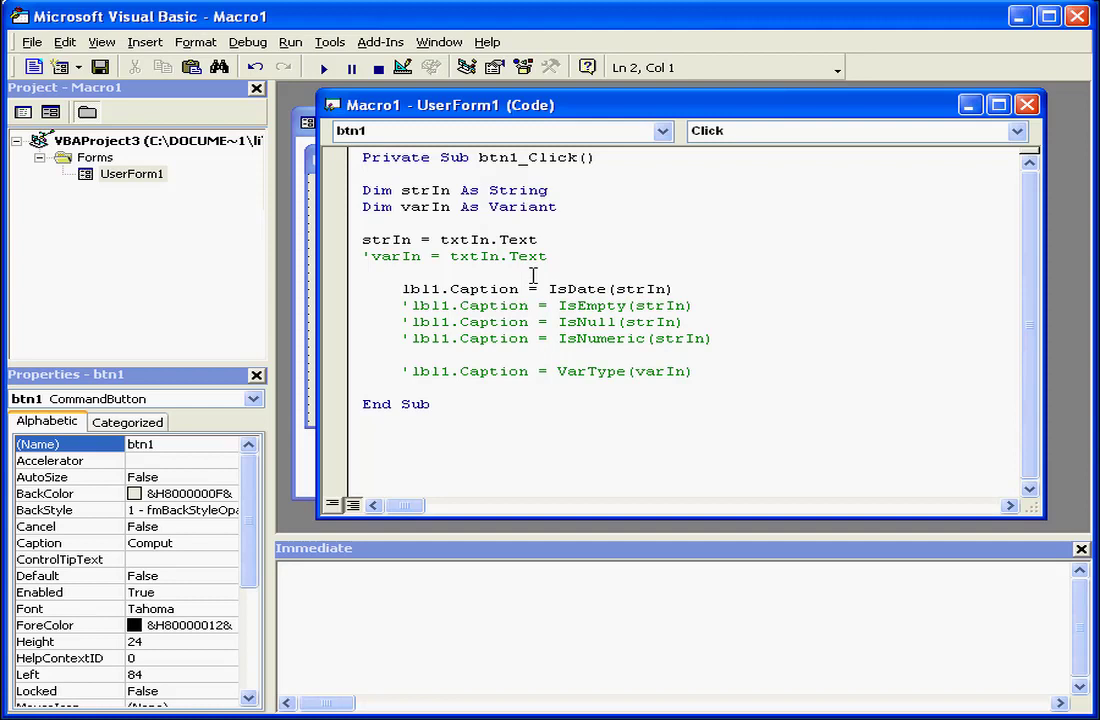
pyautogui.doubleClick(377, 190)
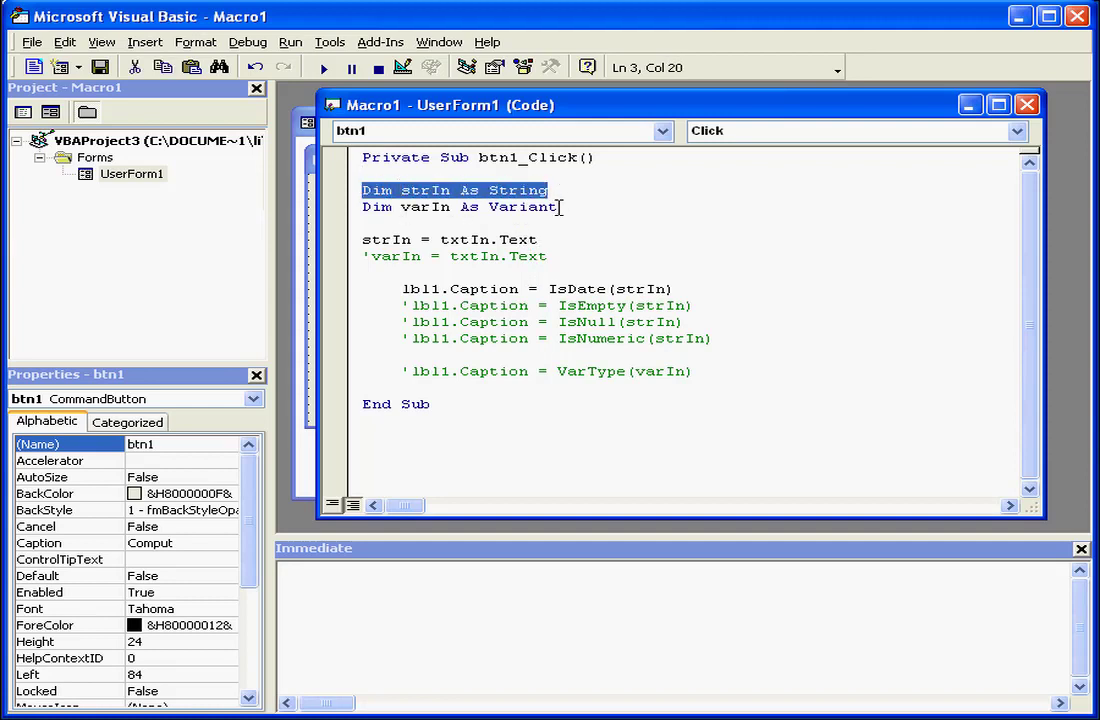
pyautogui.doubleClick(386, 239)
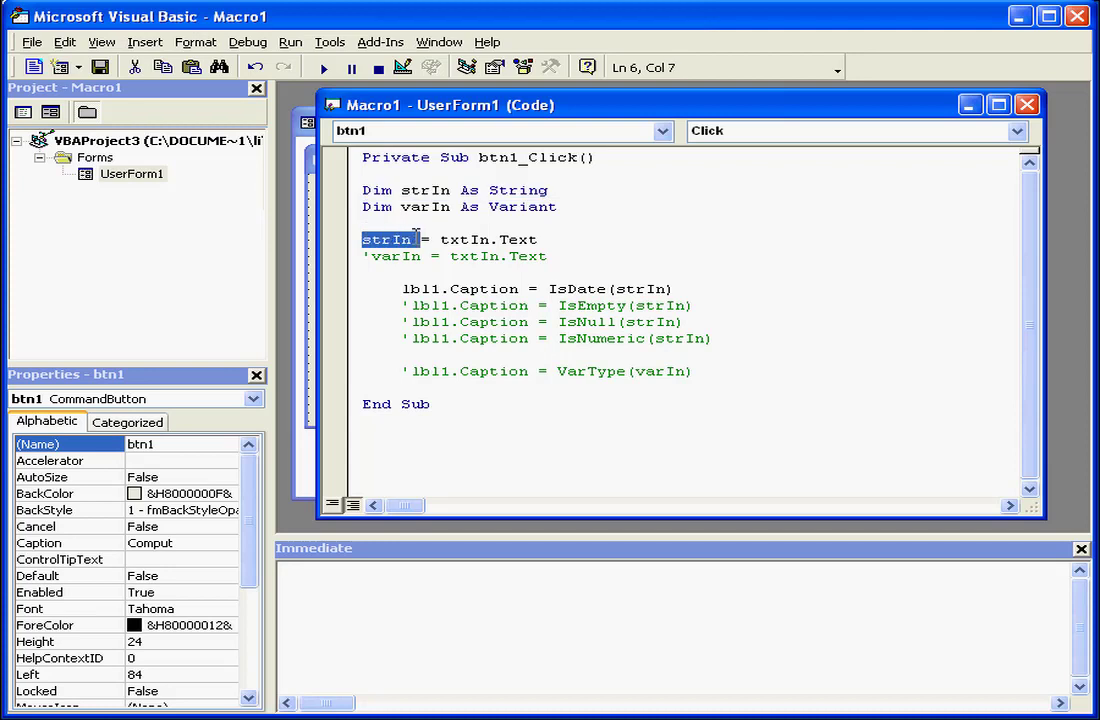
pyautogui.doubleClick(562, 289)
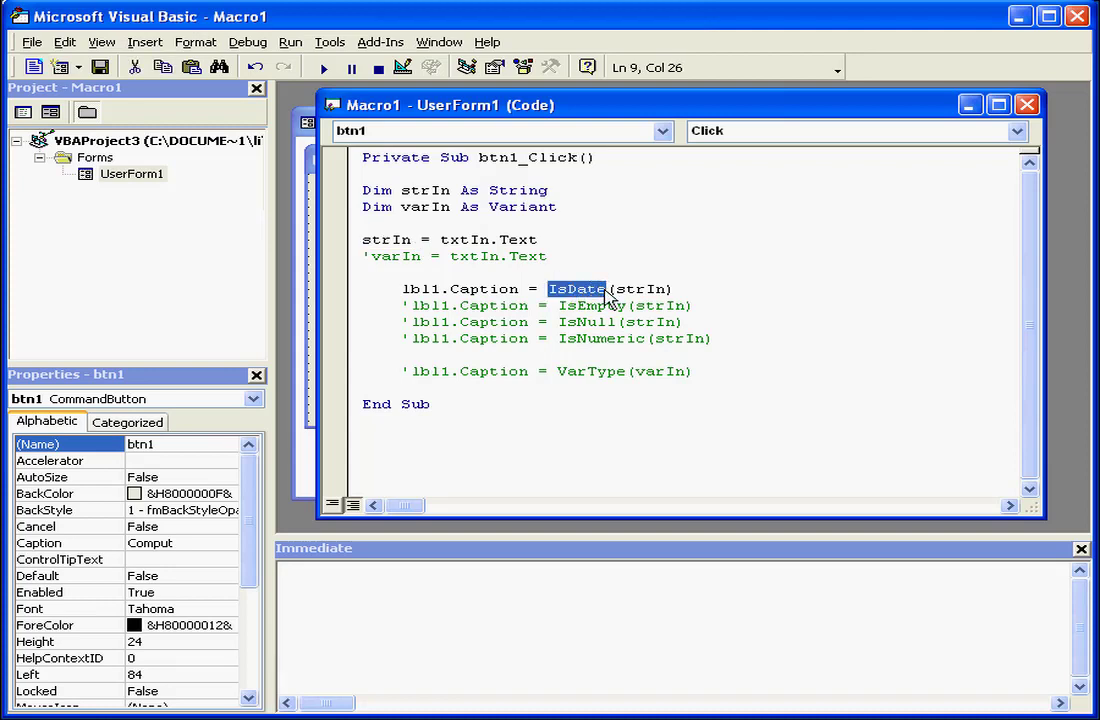
pyautogui.click(414, 289)
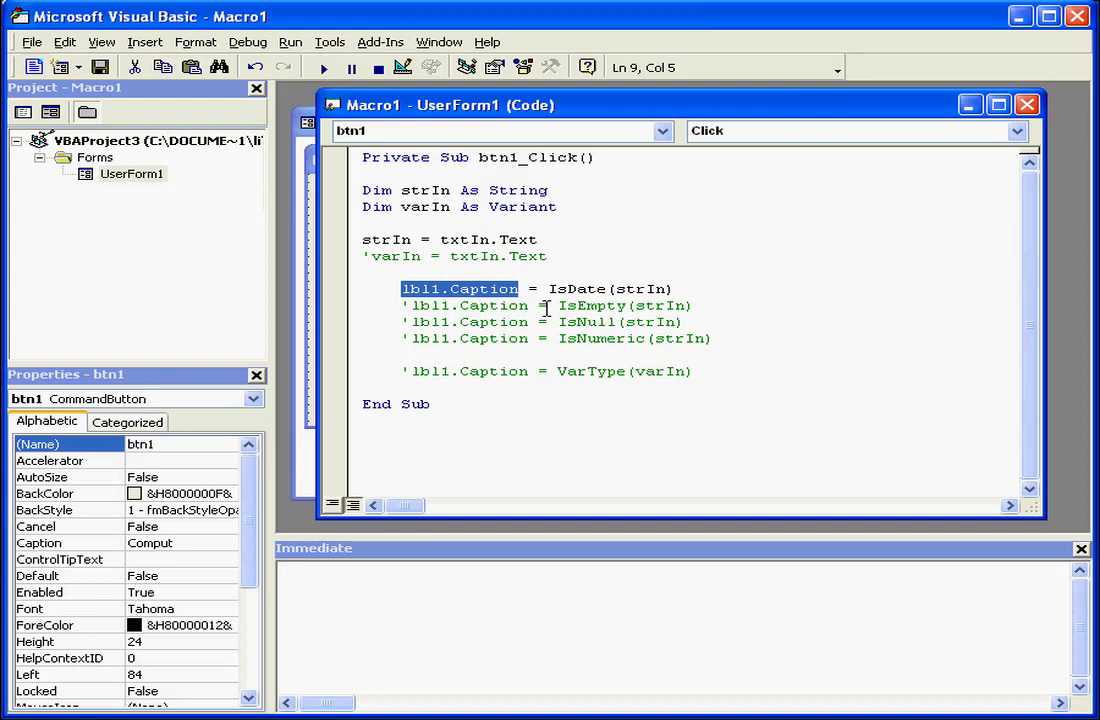
pyautogui.moveTo(443, 217)
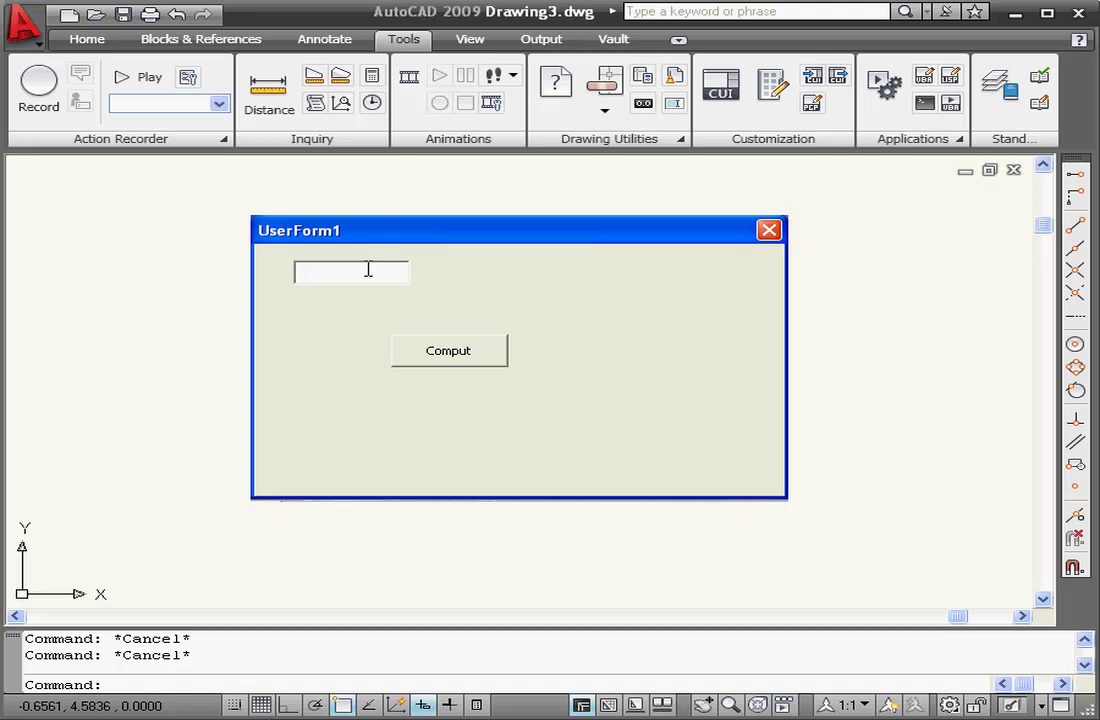
# - Compute IsDate for 'we' (False), then for 12/31/2008 (True)
pyautogui.write('we')
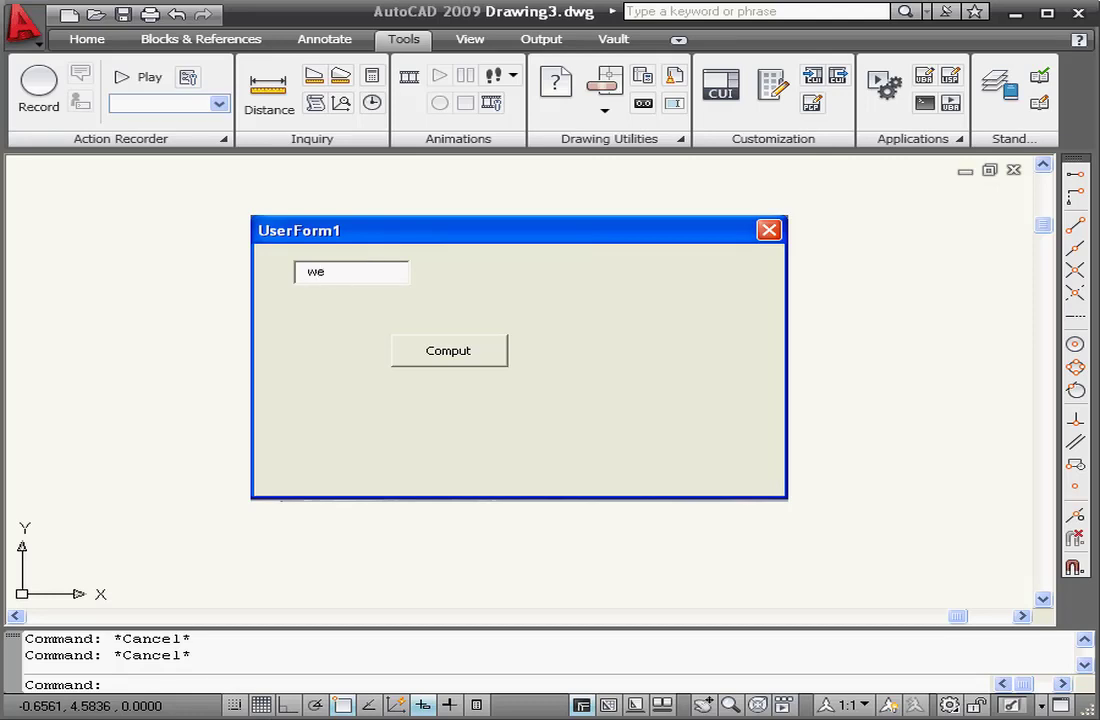
pyautogui.click(448, 351)
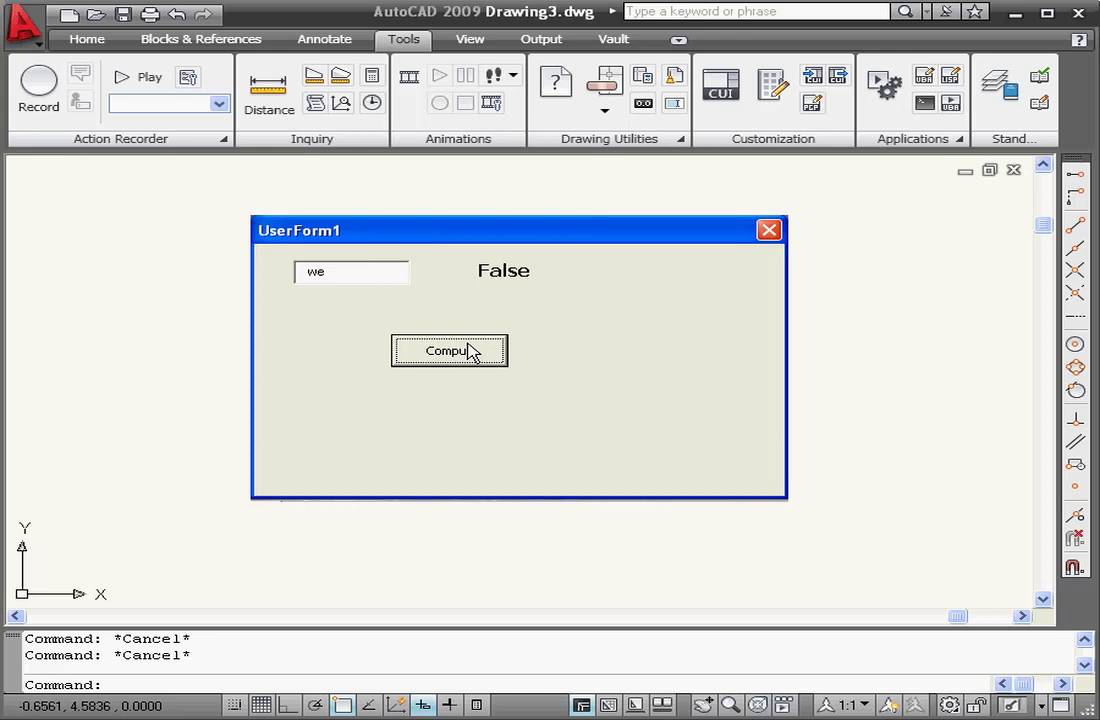
pyautogui.moveTo(340, 275)
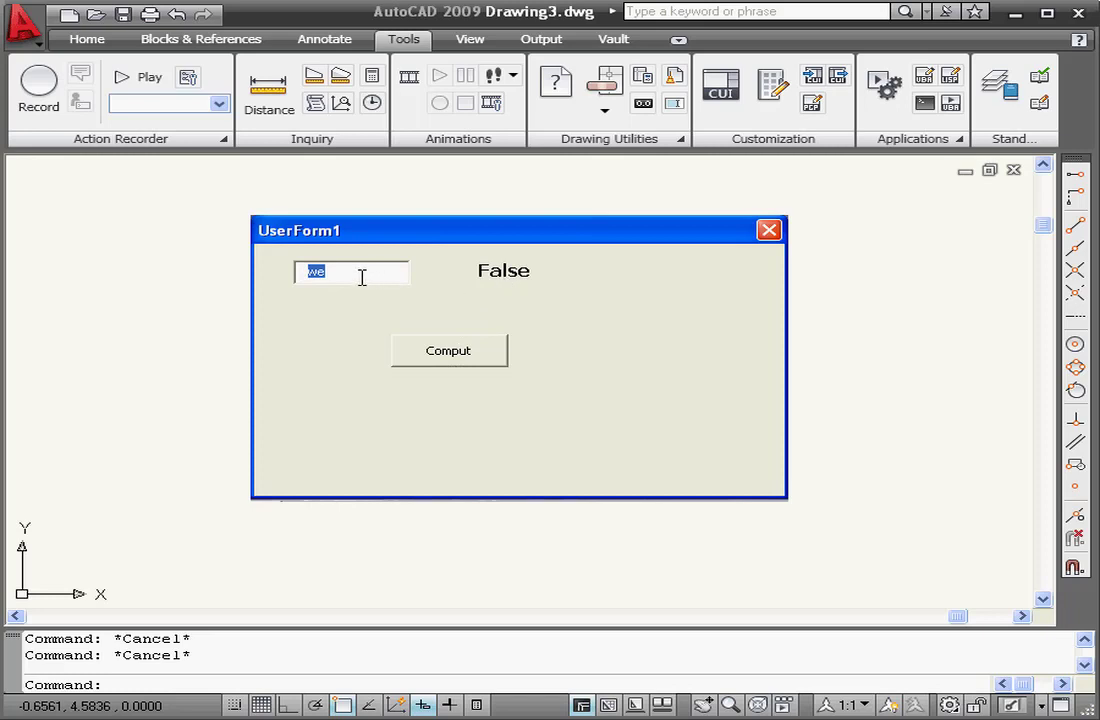
pyautogui.moveTo(278, 281)
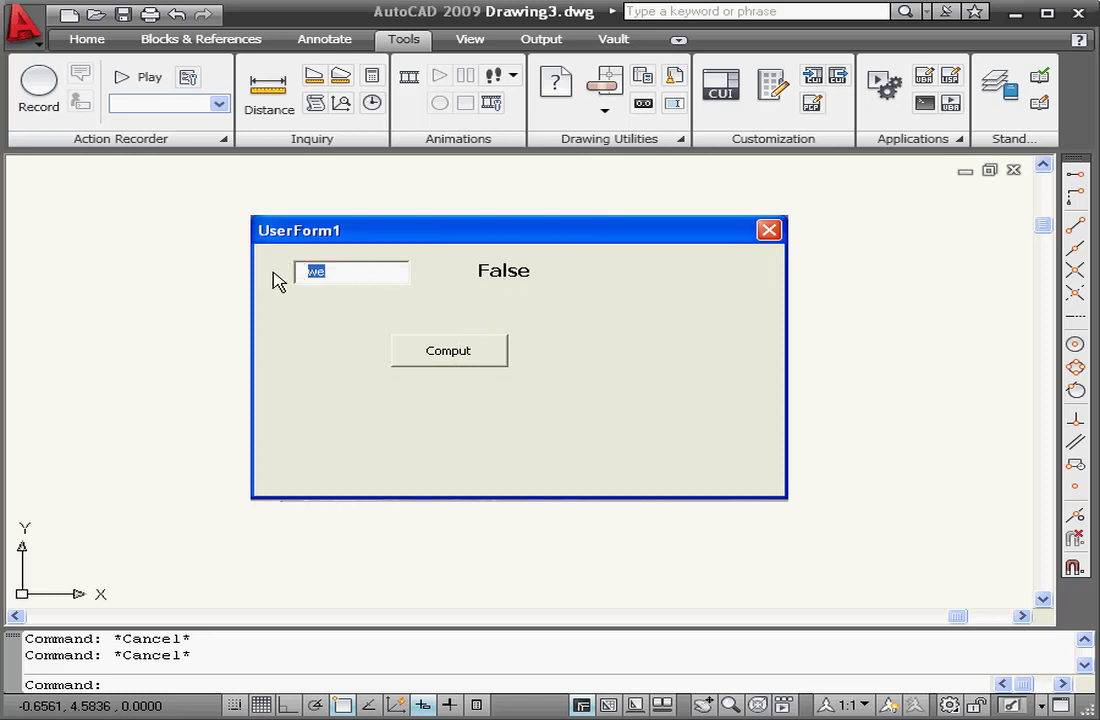
pyautogui.write('12/31')
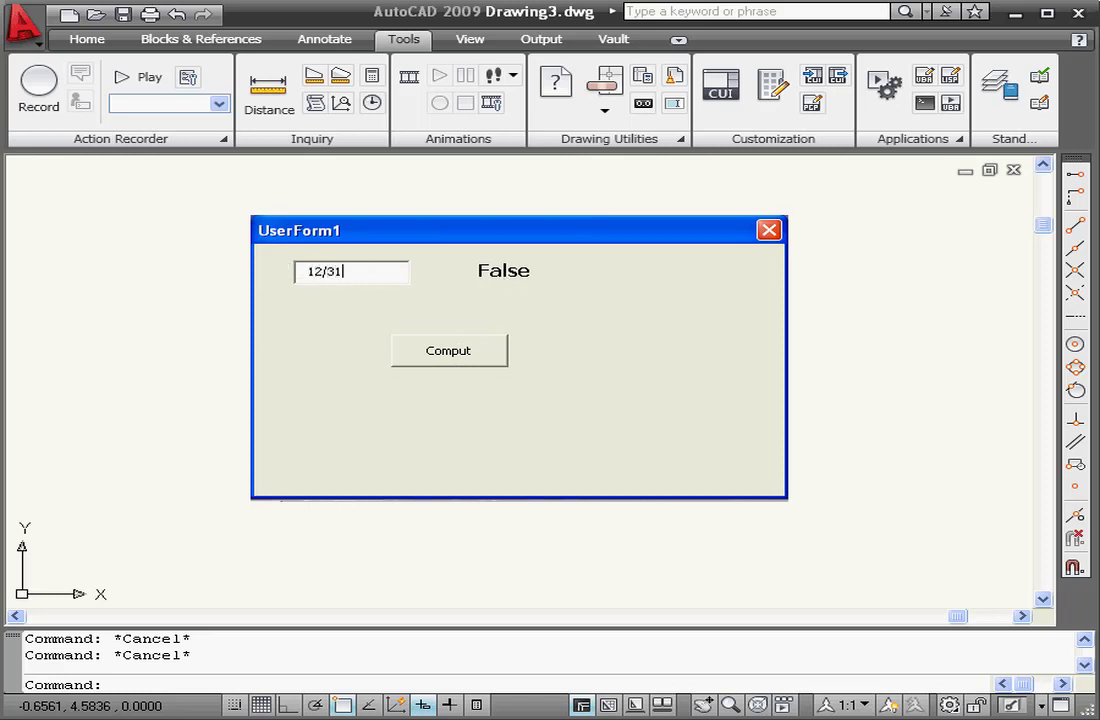
pyautogui.write('/2008')
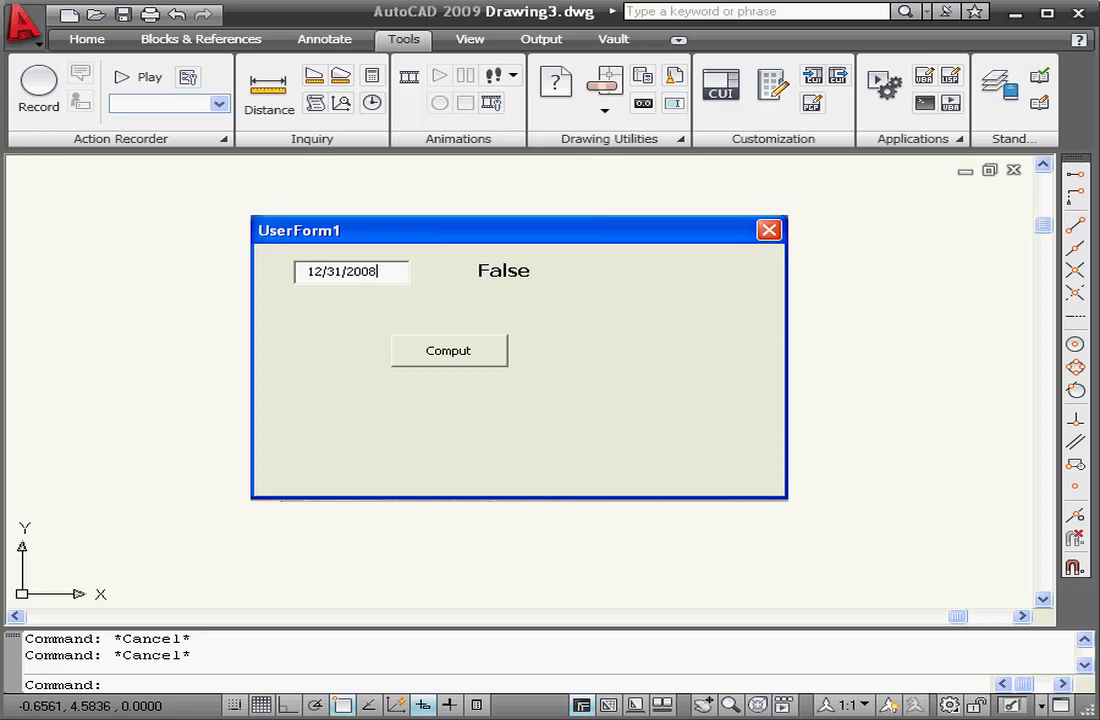
pyautogui.click(448, 350)
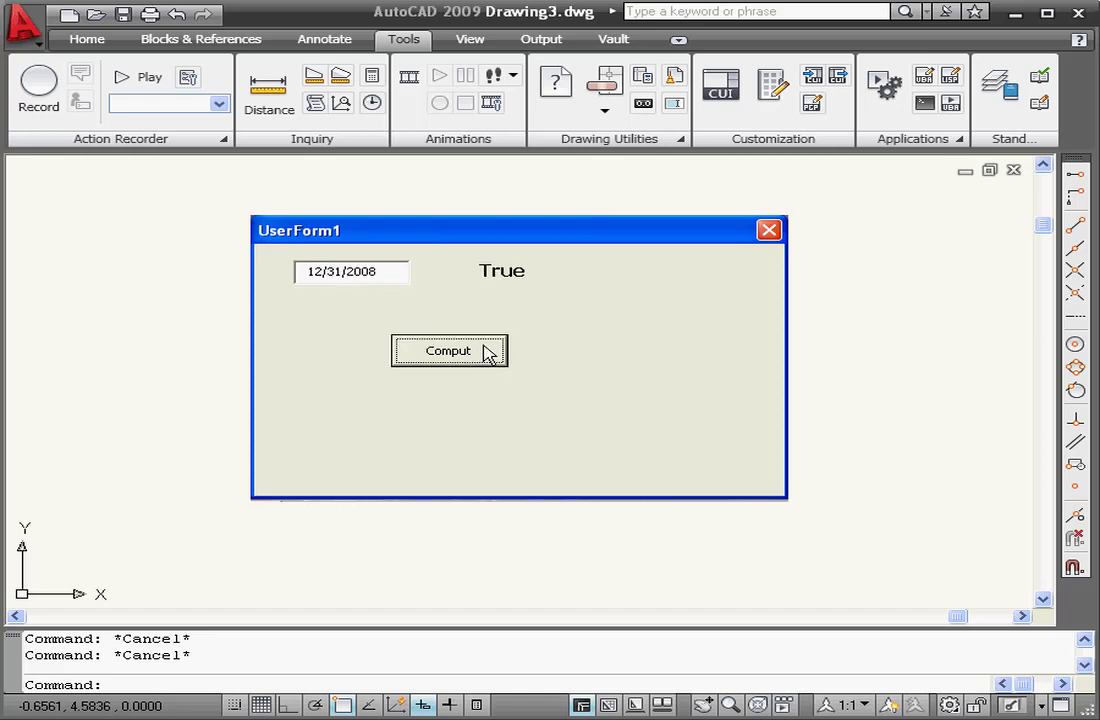
pyautogui.moveTo(457, 307)
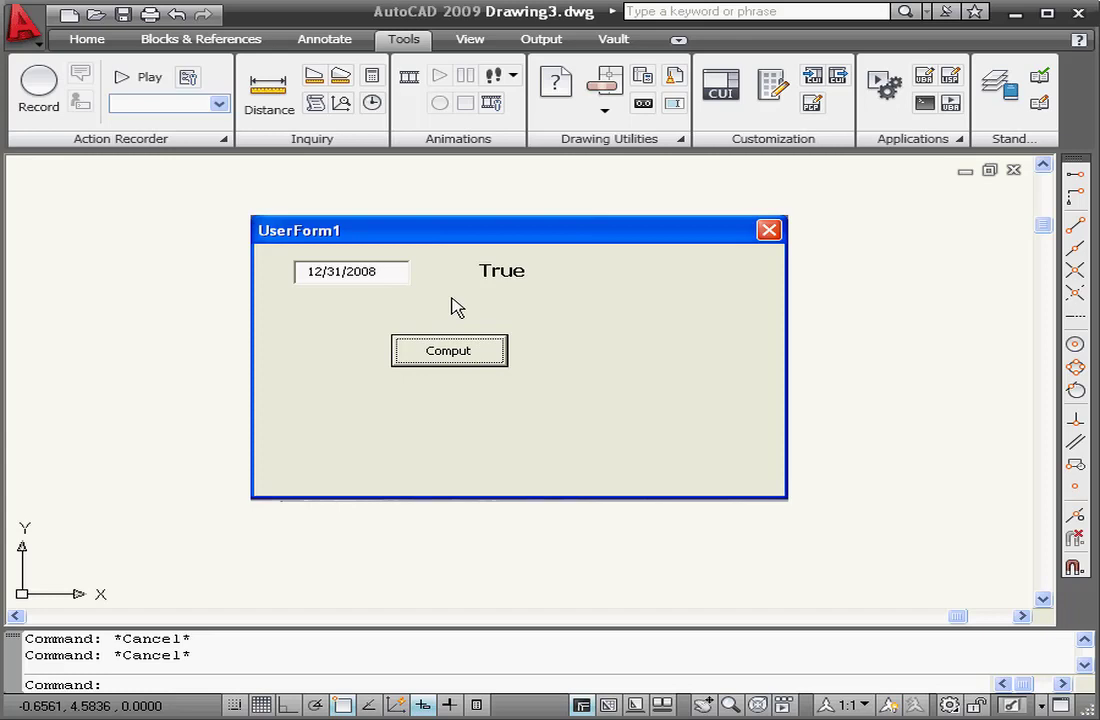
pyautogui.moveTo(477, 283)
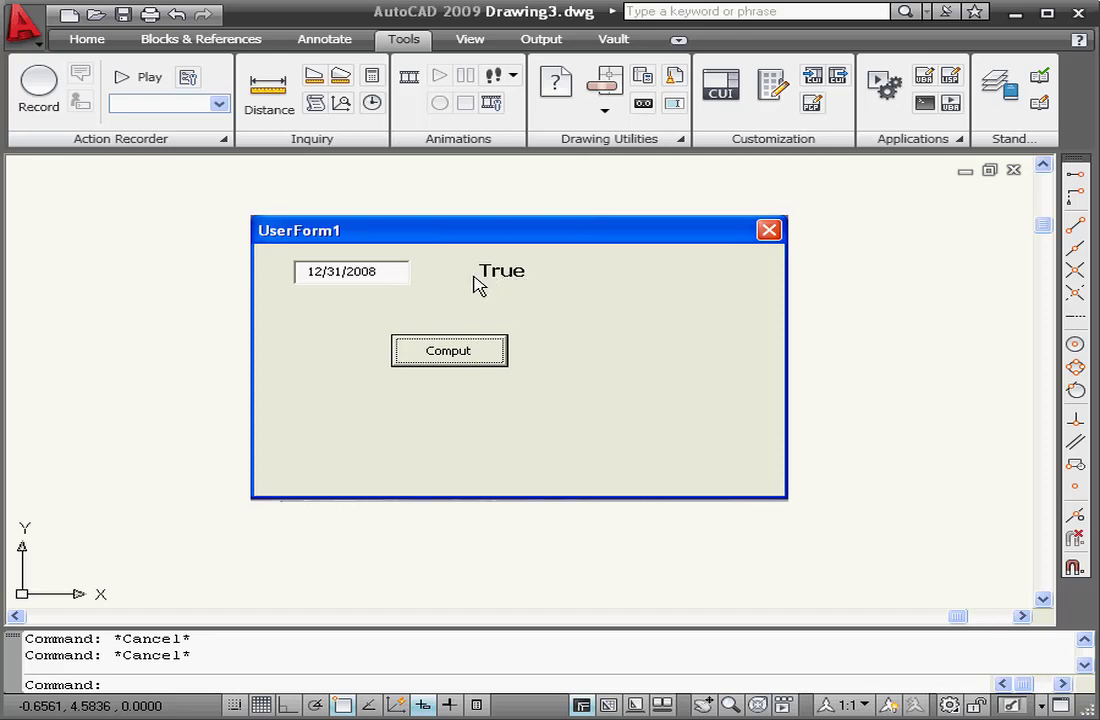
pyautogui.moveTo(779, 247)
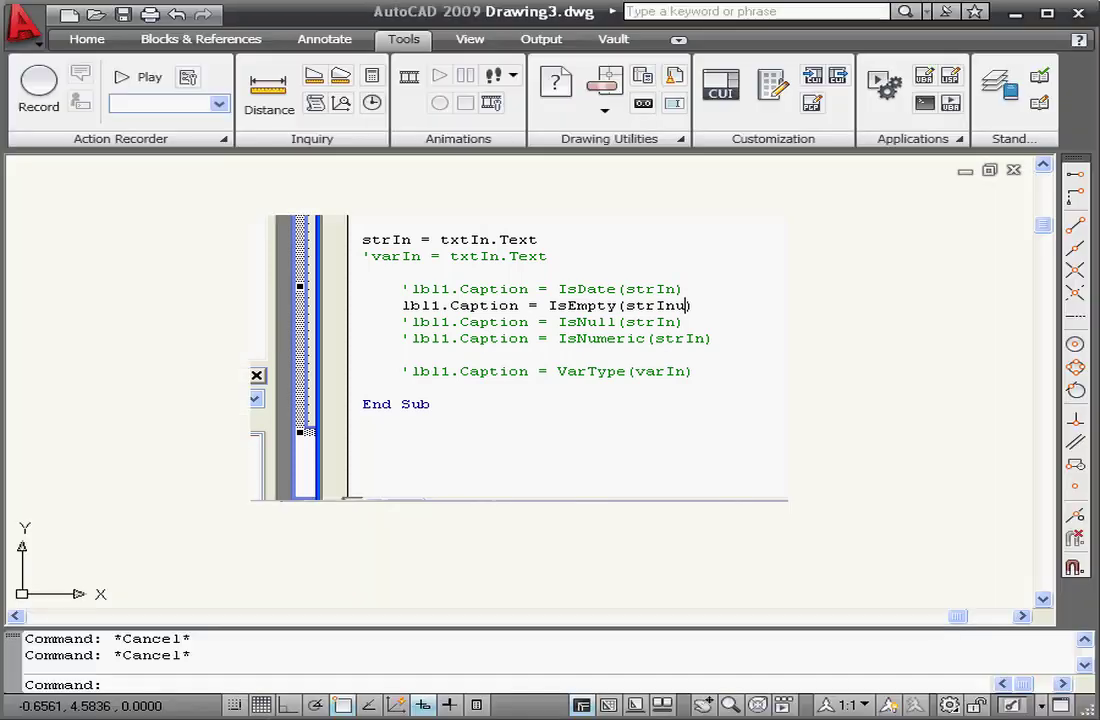
# - Compute IsEmpty on an empty textbox (True) and on typed letters, then close the form
pyautogui.click(448, 350)
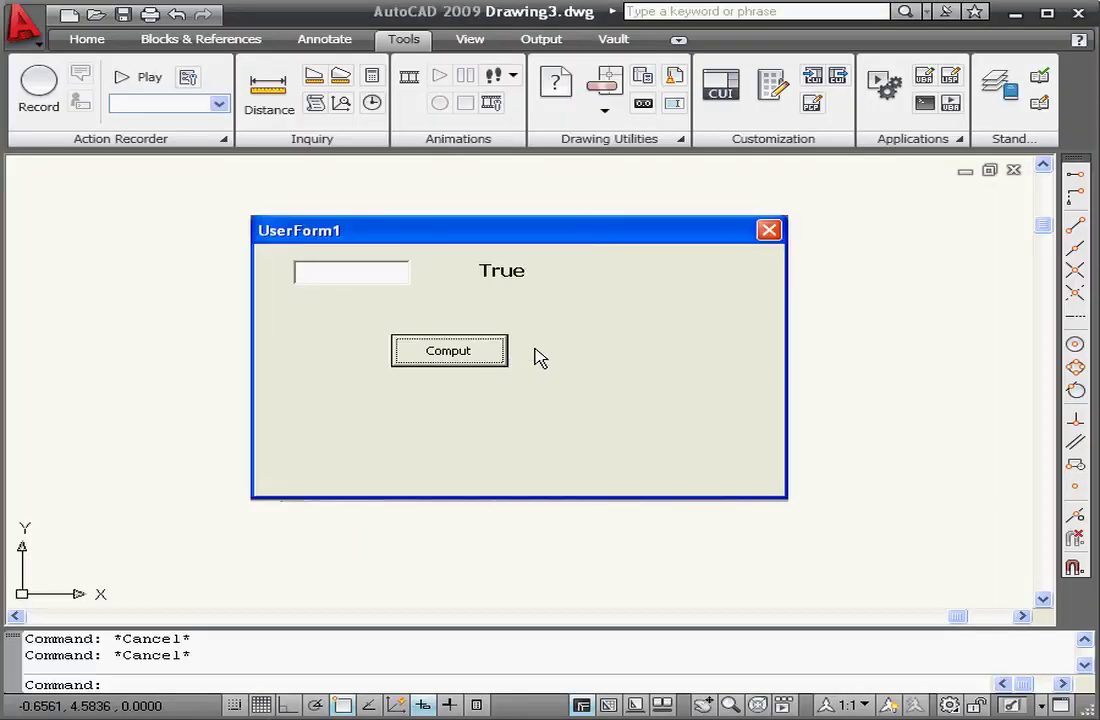
pyautogui.moveTo(769, 230)
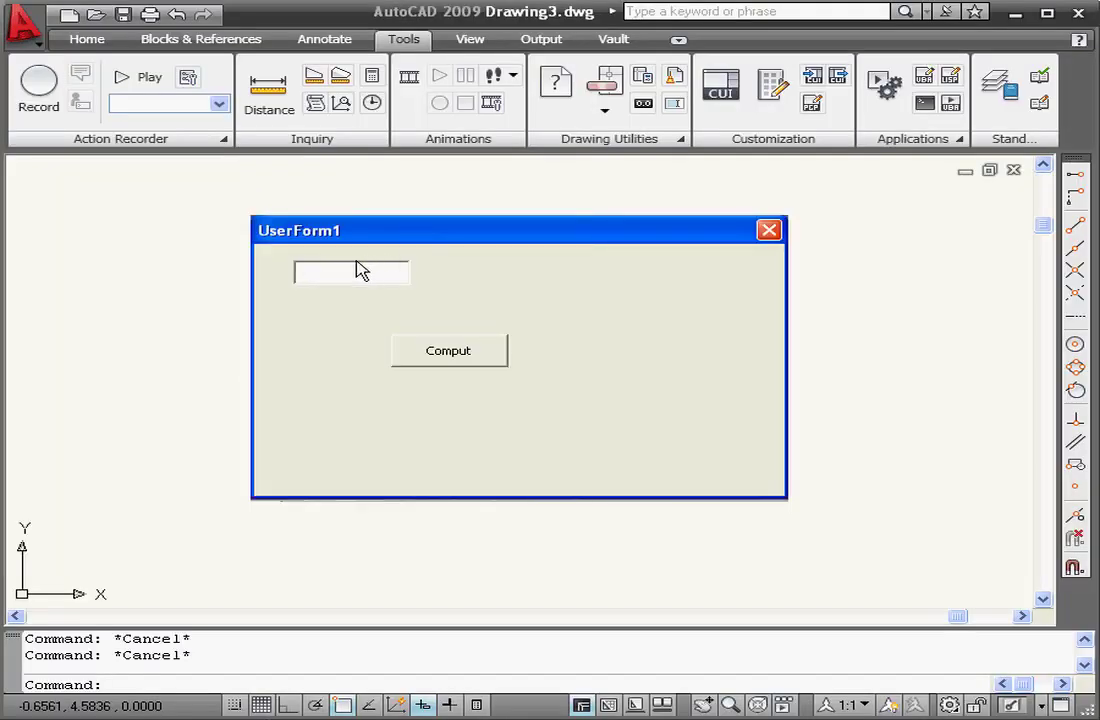
pyautogui.click(448, 351)
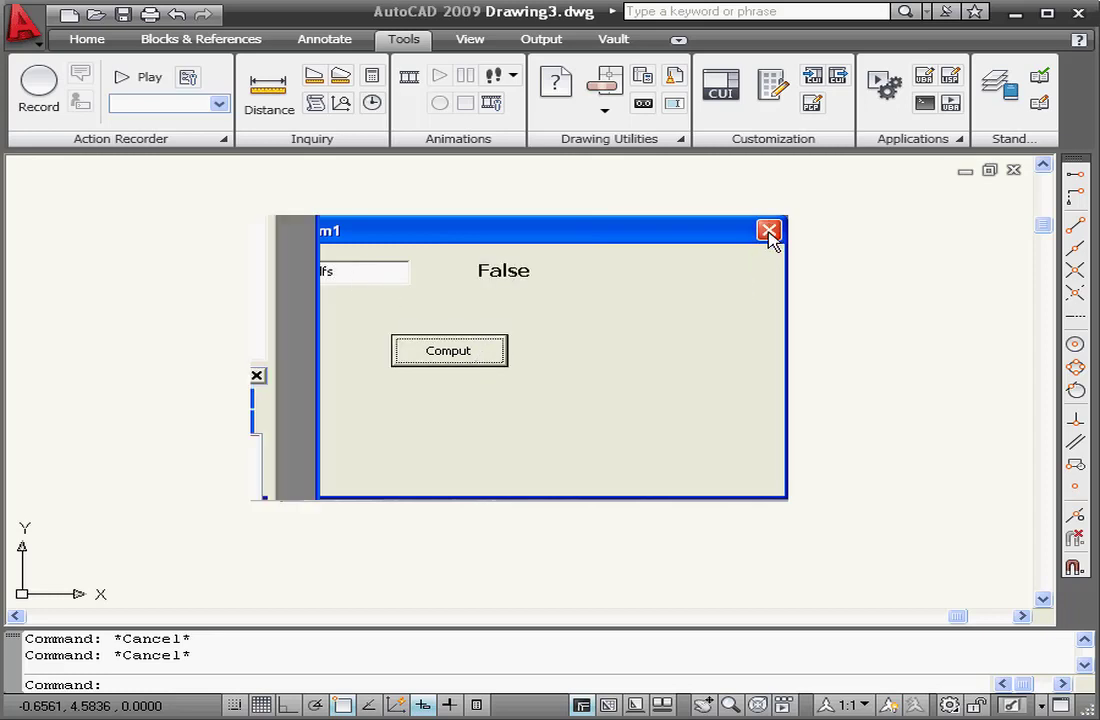
pyautogui.click(769, 231)
pyautogui.write('4')
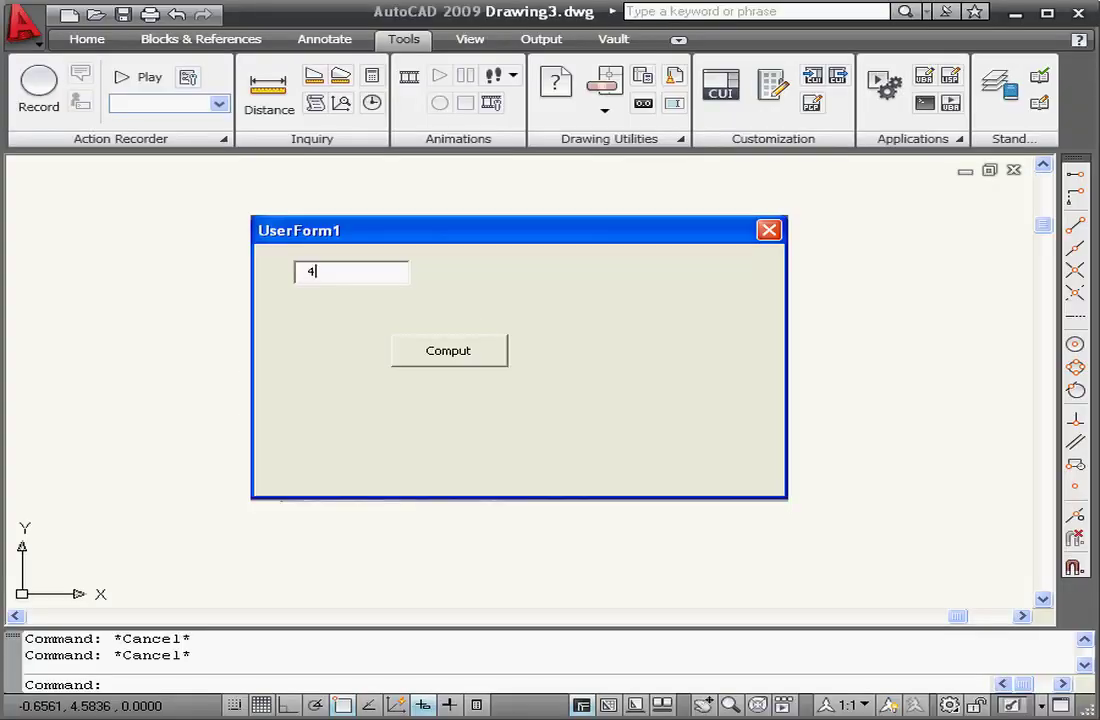
# - Compute IsNumeric for 433 (True), then replace it with 'yt' (False)
pyautogui.write('33')
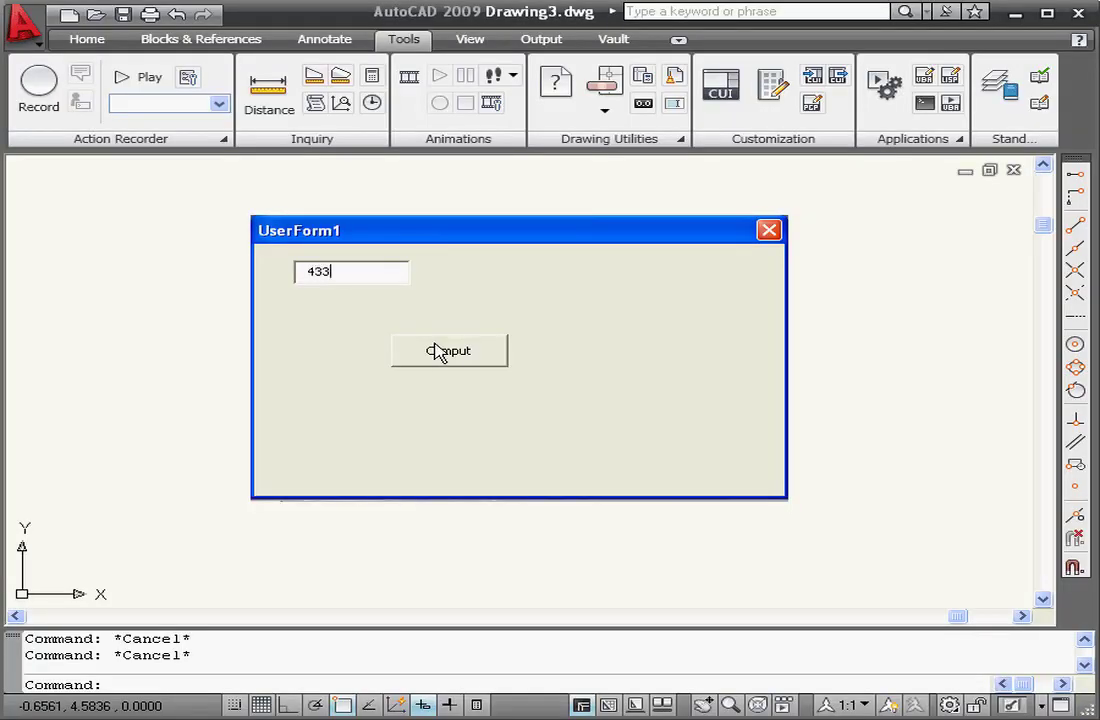
pyautogui.click(448, 350)
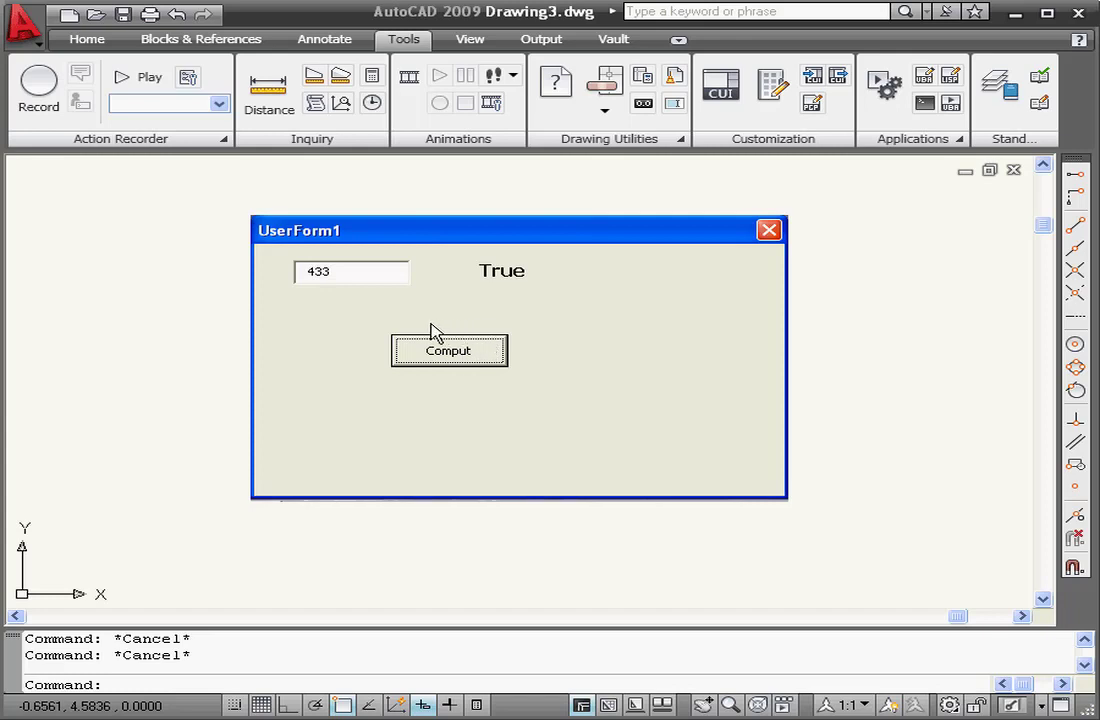
pyautogui.tripleClick(351, 272)
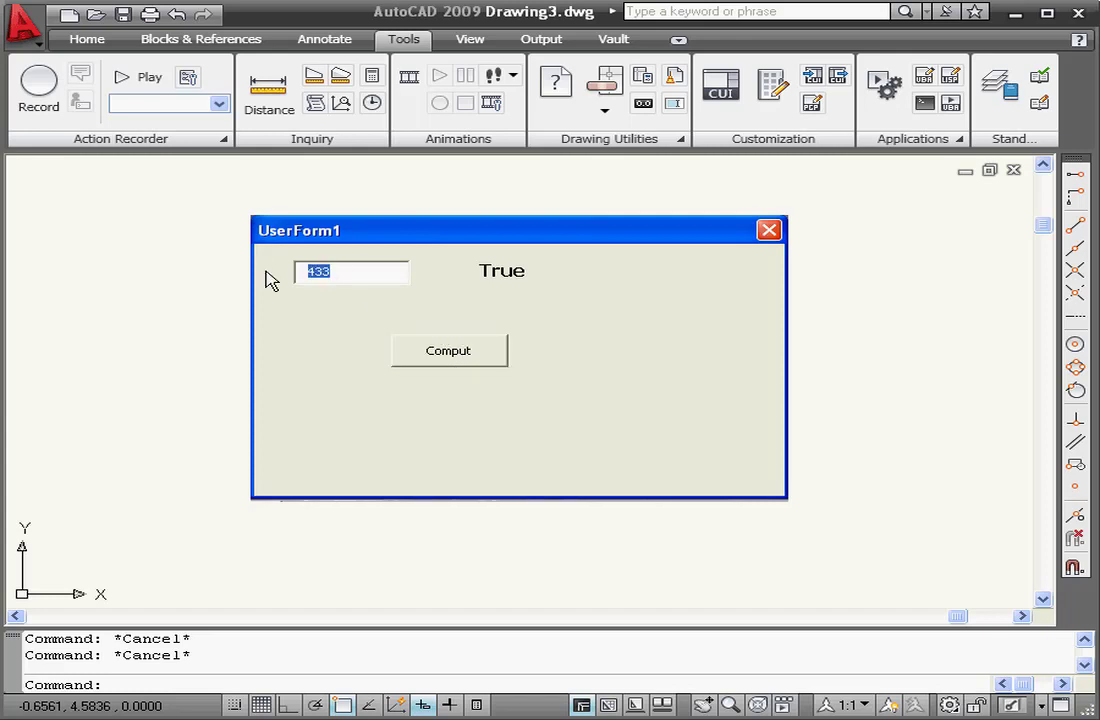
pyautogui.click(448, 351)
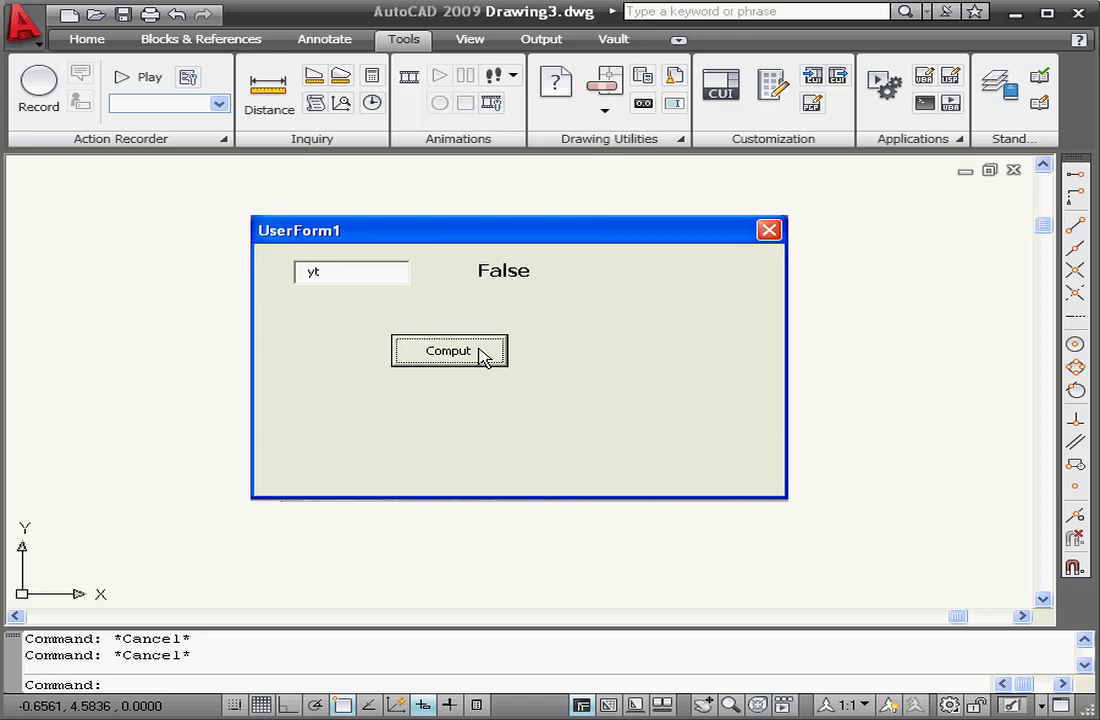
pyautogui.moveTo(532, 298)
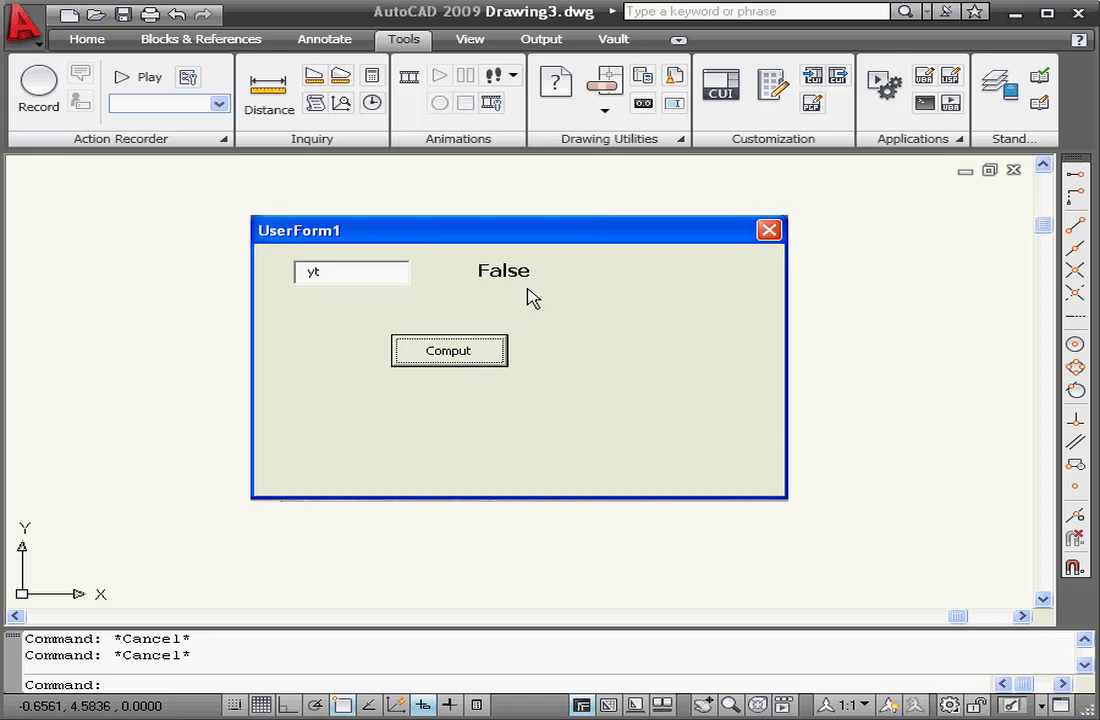
pyautogui.moveTo(769, 230)
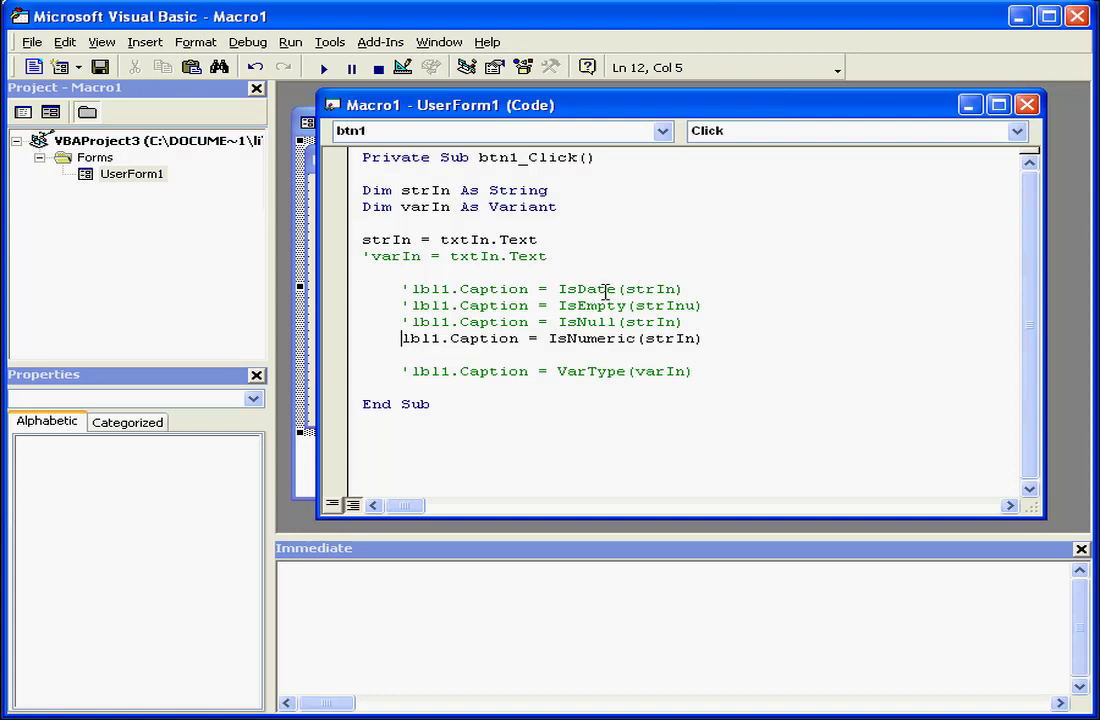
# - Comment out the IsNumeric line, activate VarType, and highlight the VarType function name
pyautogui.write("'")
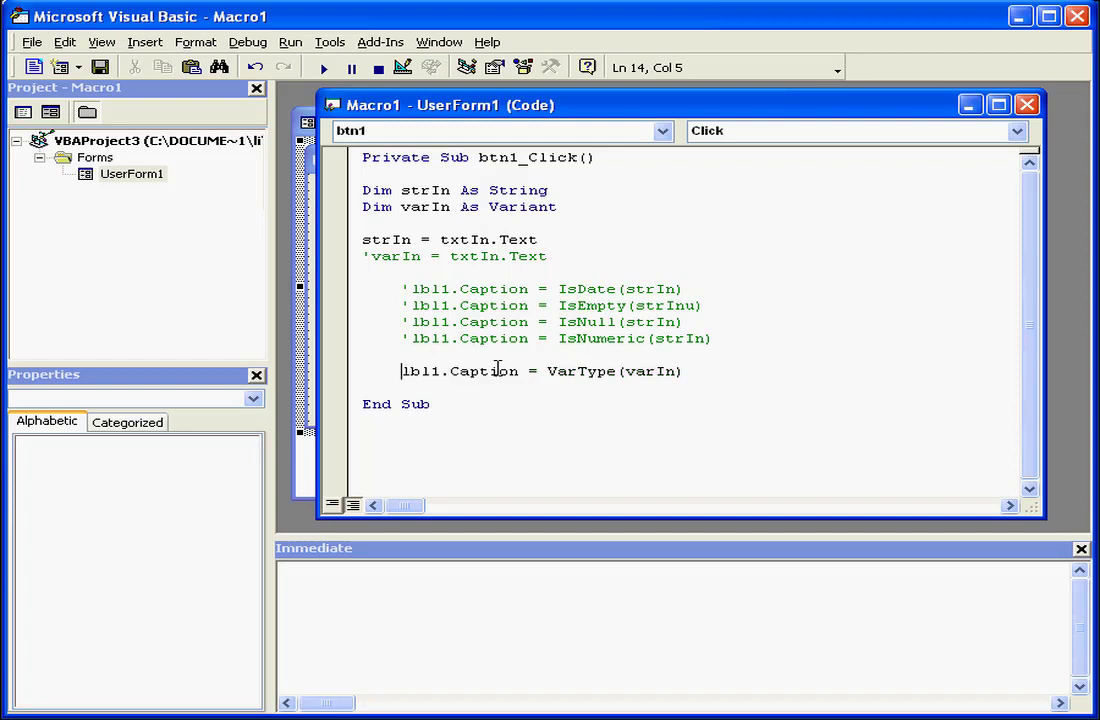
pyautogui.doubleClick(581, 371)
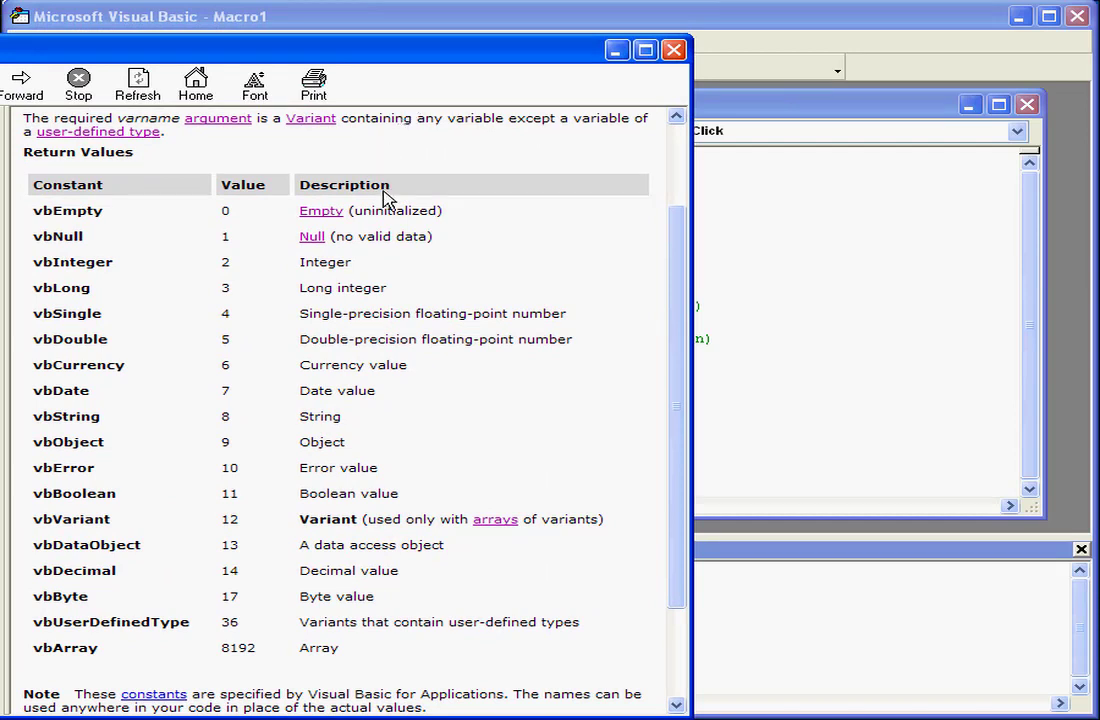
pyautogui.moveTo(338, 265)
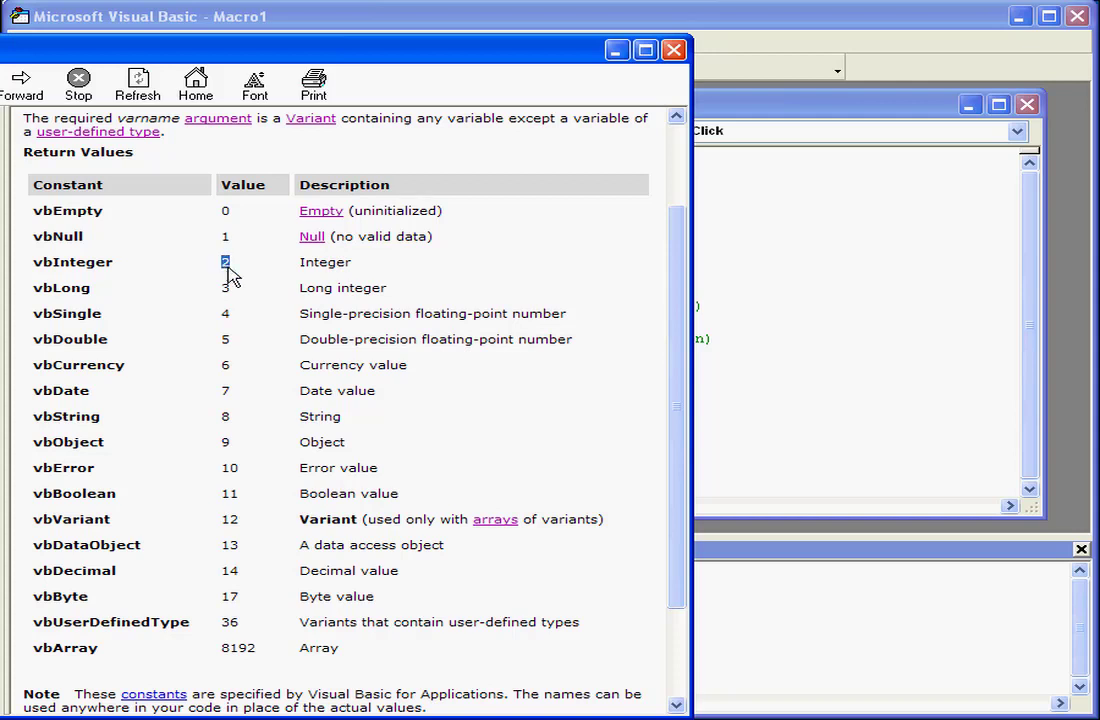
pyautogui.moveTo(96, 261)
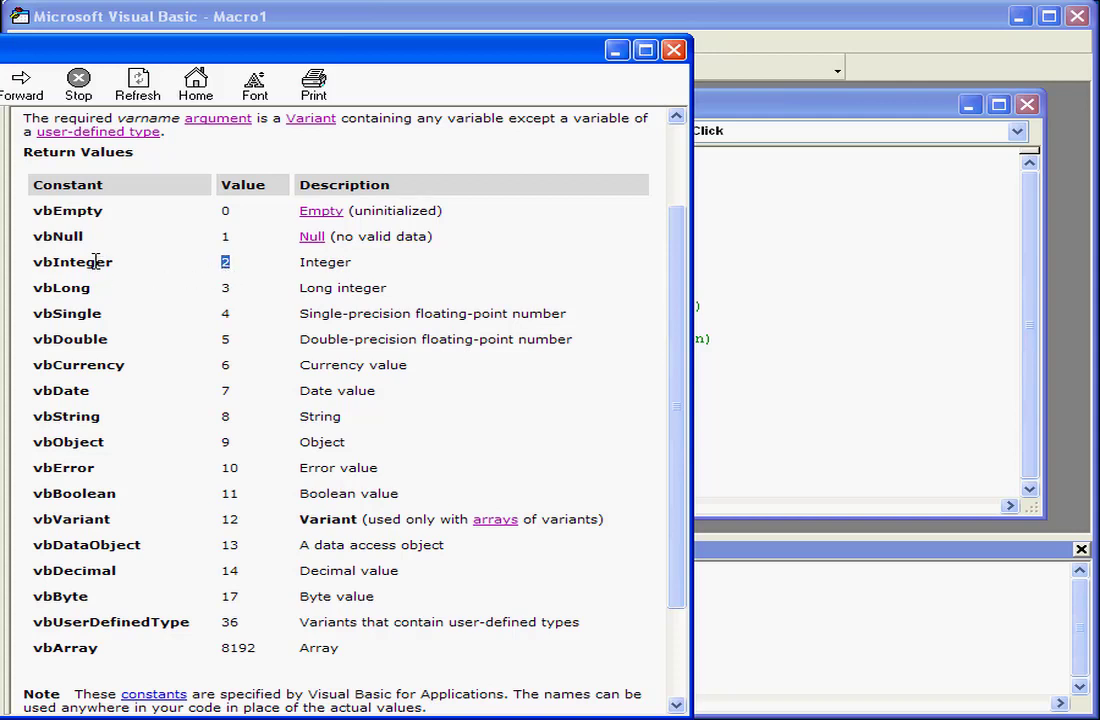
pyautogui.moveTo(240, 405)
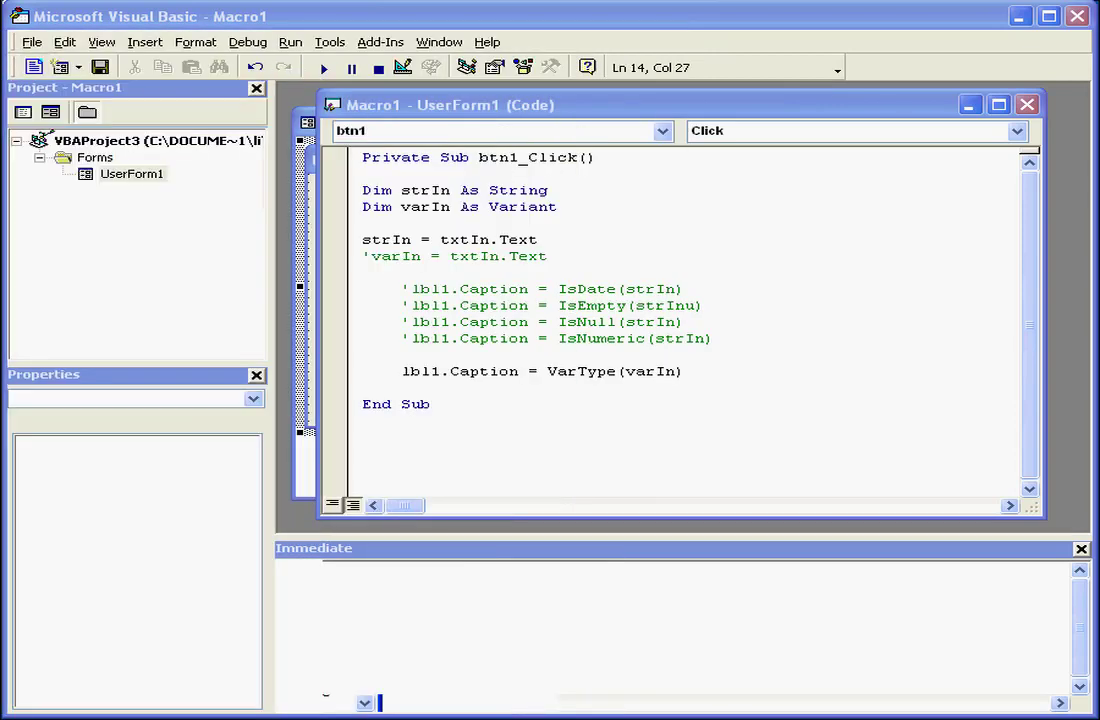
# - Uncomment the varIn assignment, comment out strIn, highlight the varIn Variant declaration, and run the form
pyautogui.click(368, 256)
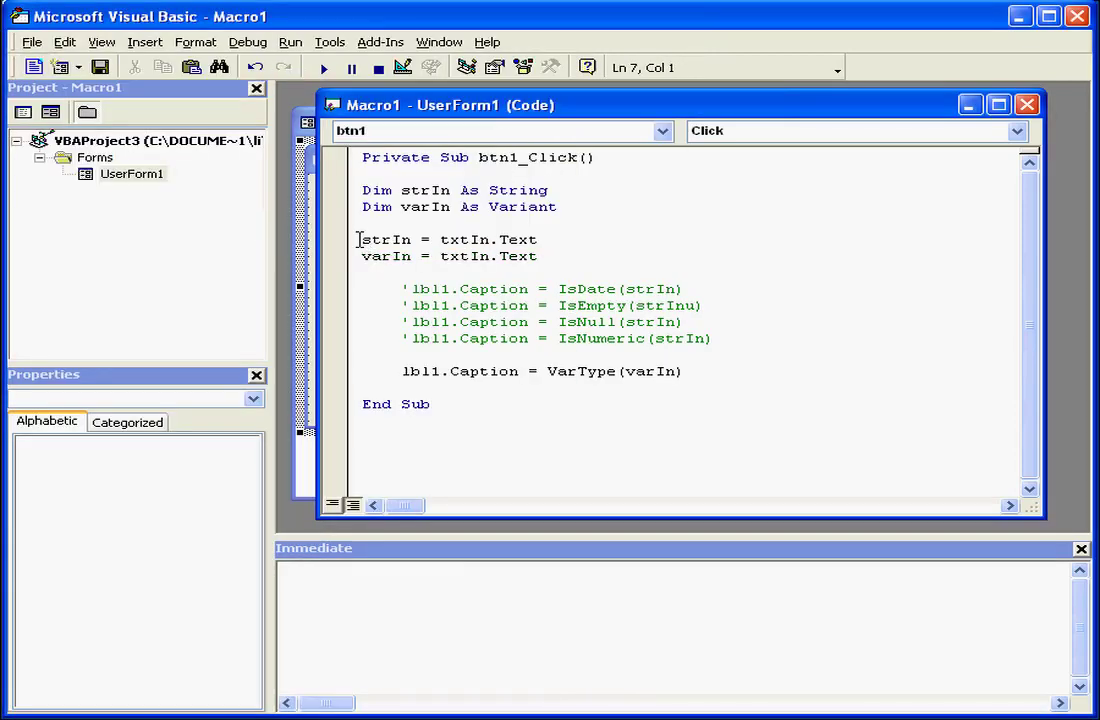
pyautogui.write("'")
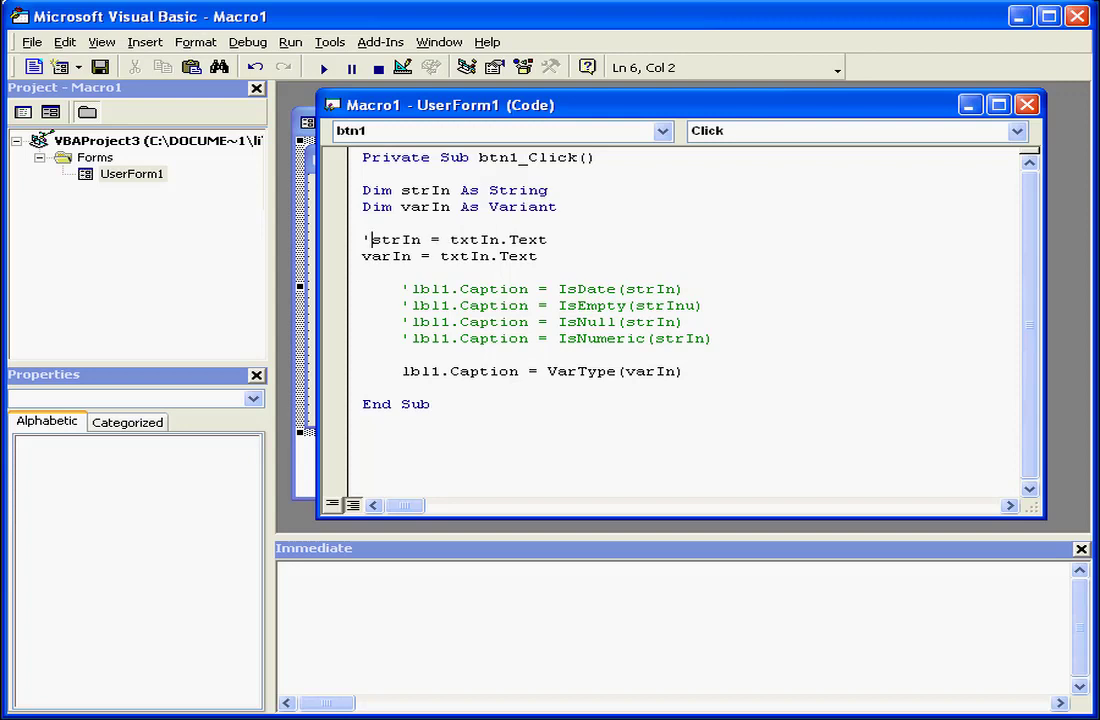
pyautogui.moveTo(458, 106)
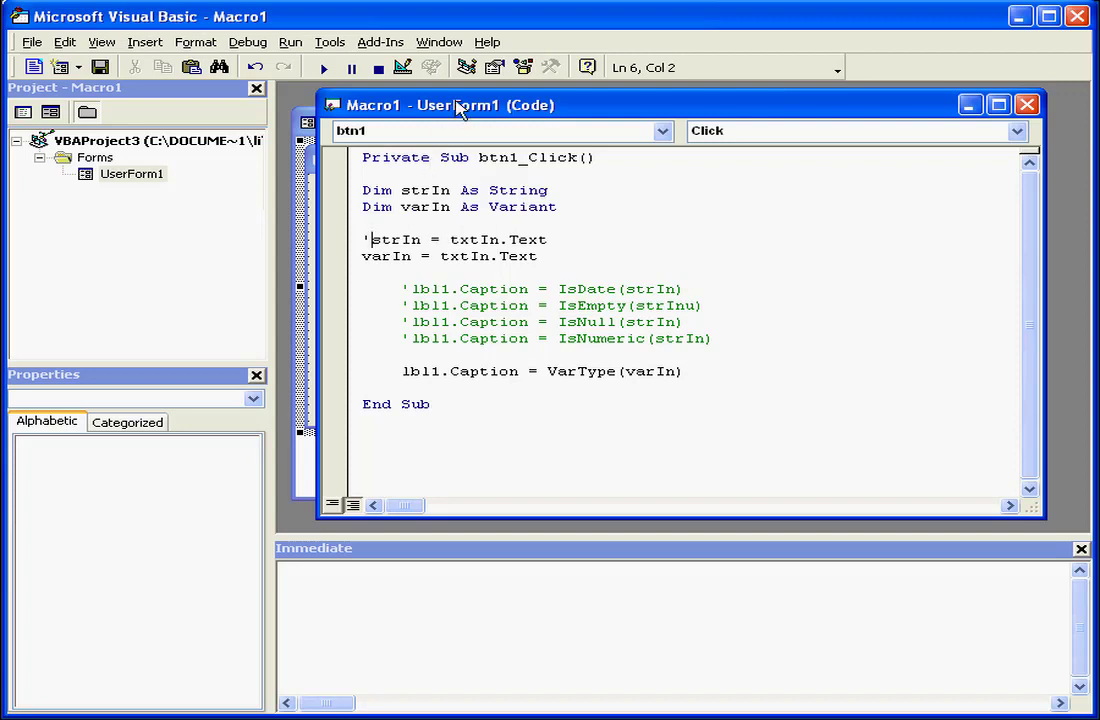
pyautogui.doubleClick(423, 207)
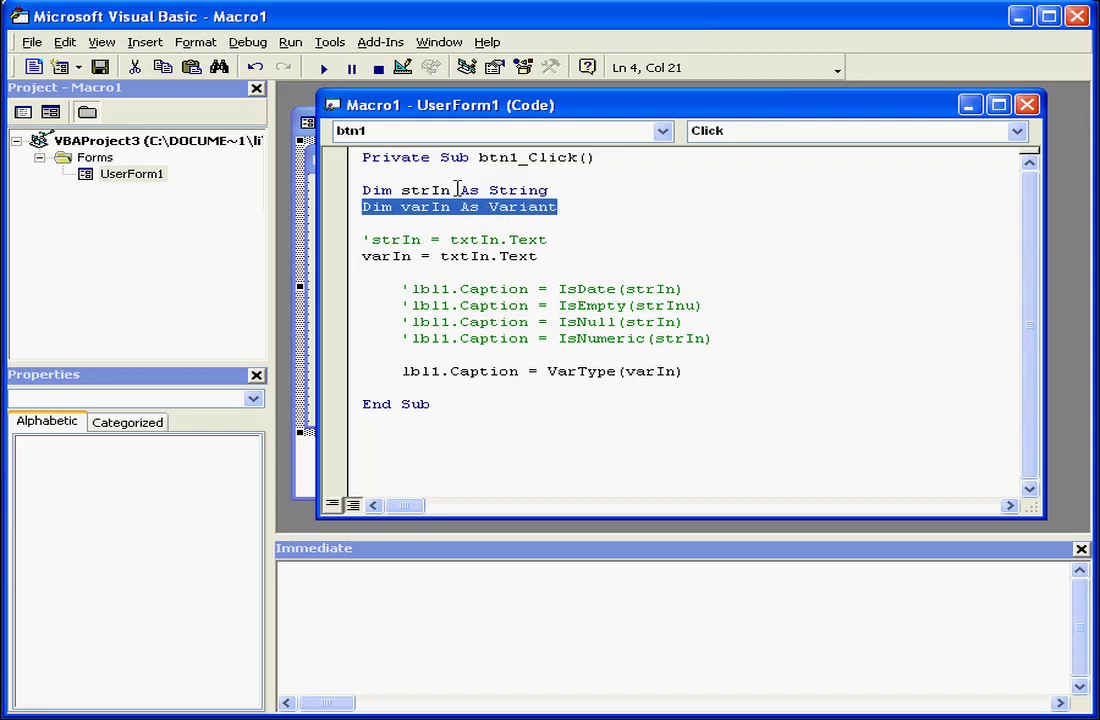
pyautogui.moveTo(323, 67)
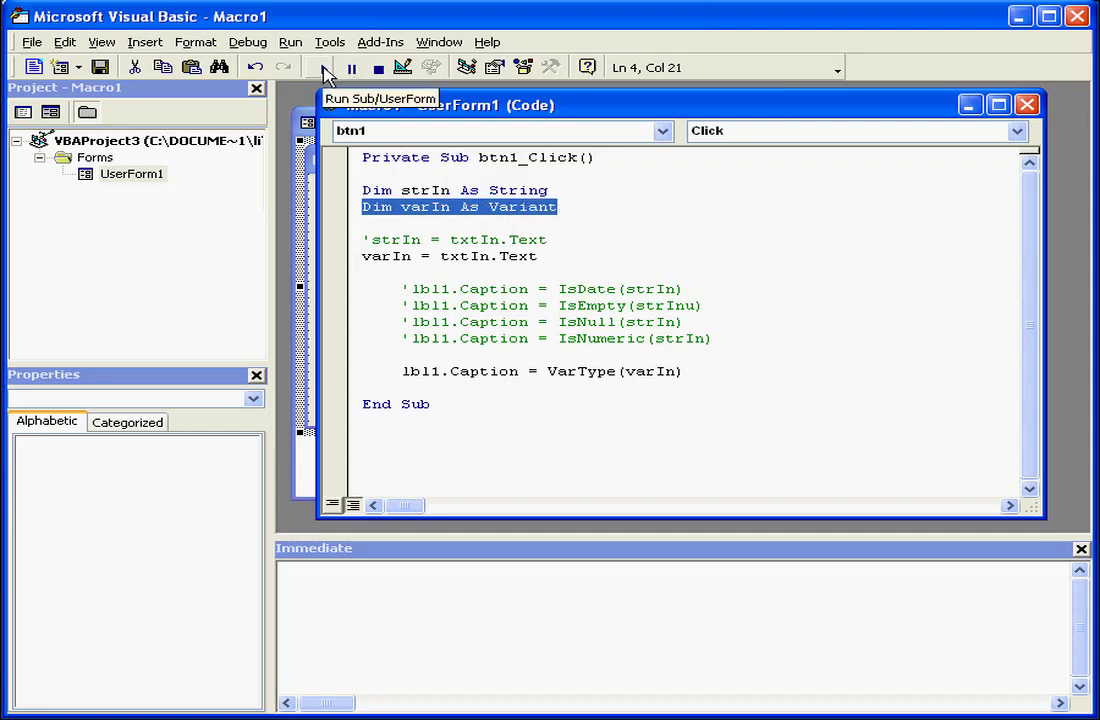
pyautogui.click(351, 67)
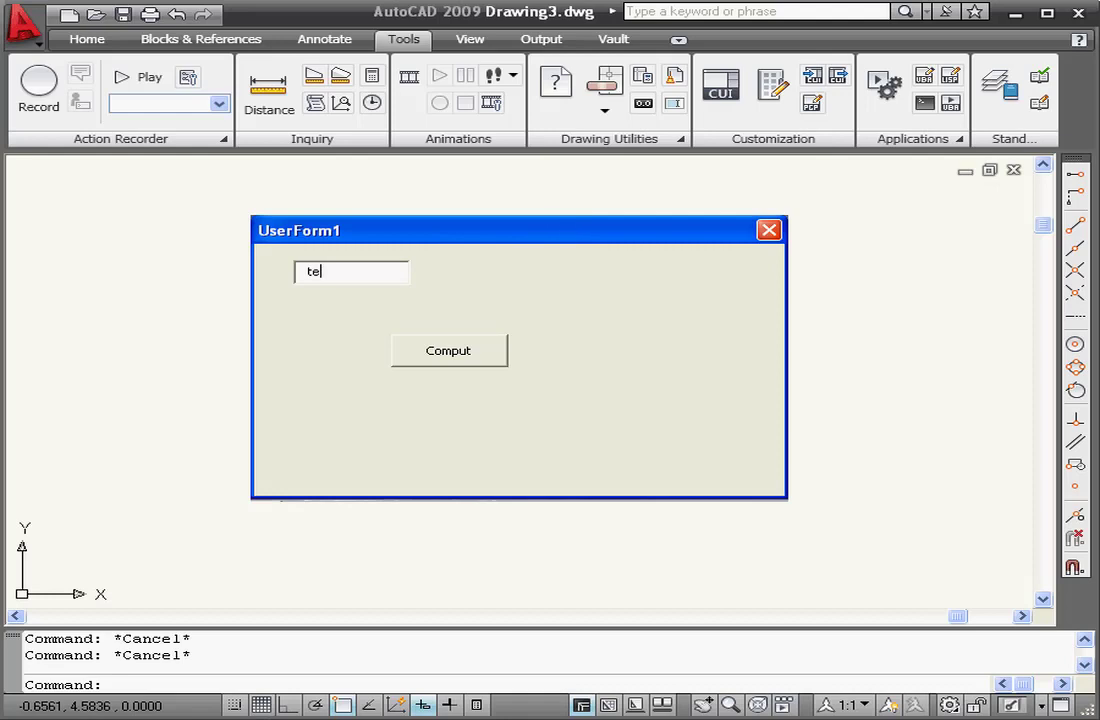
# - Enter 'test' in the form and compute its VarType code
pyautogui.write('st')
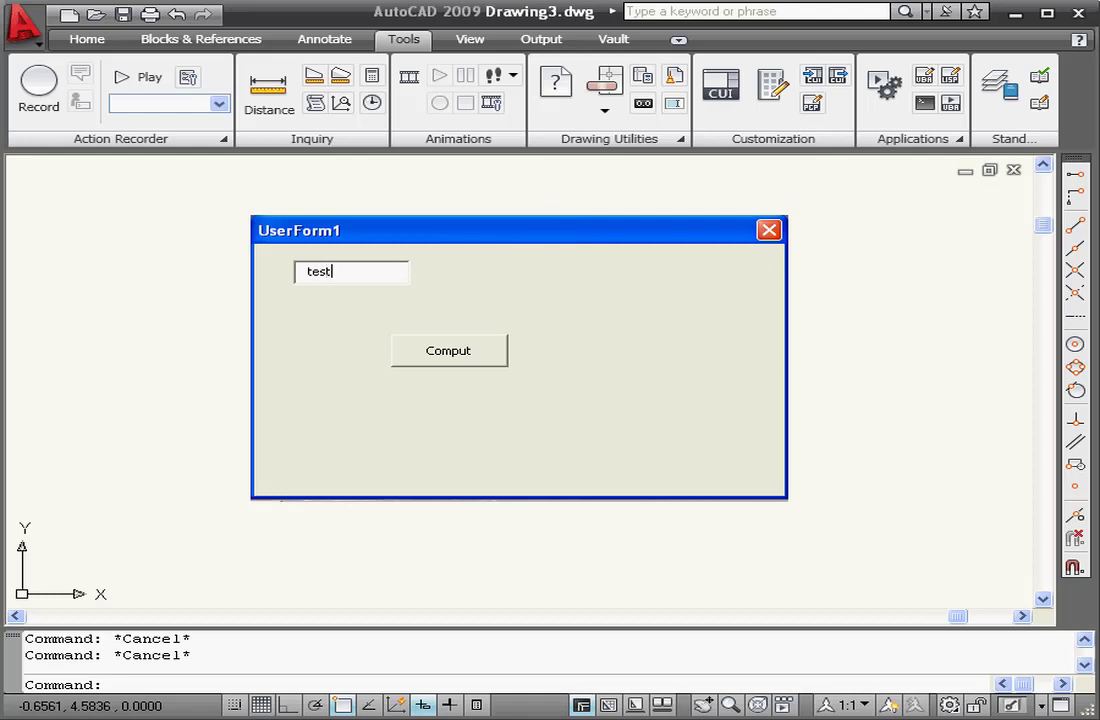
pyautogui.click(448, 350)
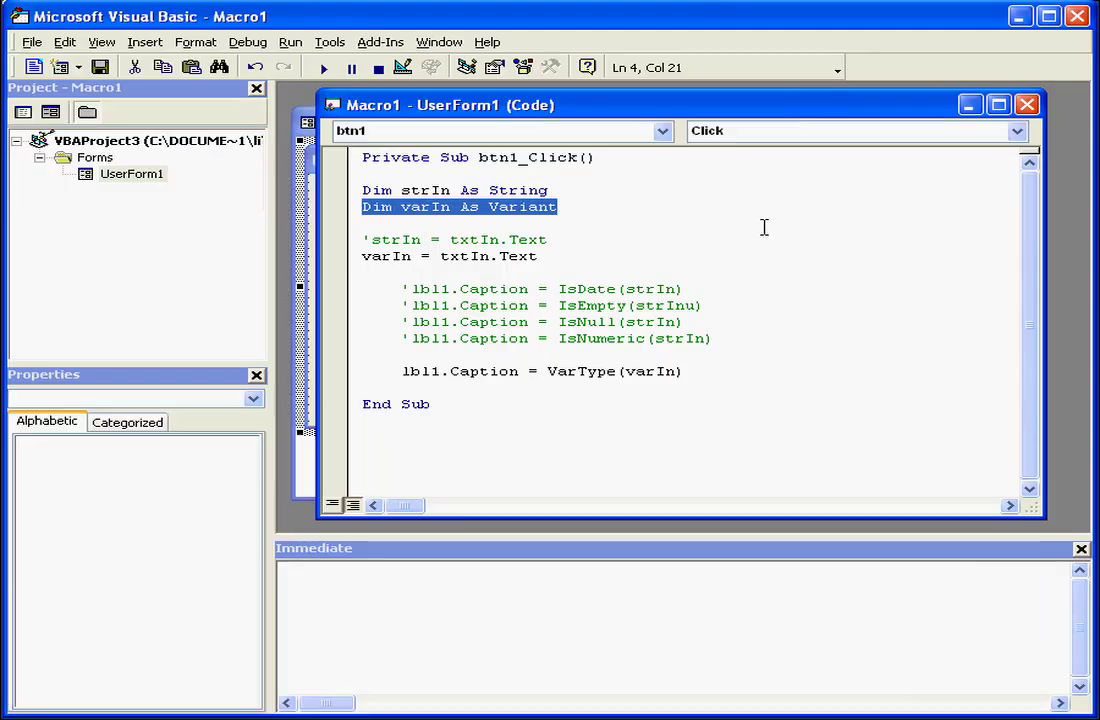
# - Change the Dim varIn type from Variant to date
pyautogui.doubleClick(523, 207)
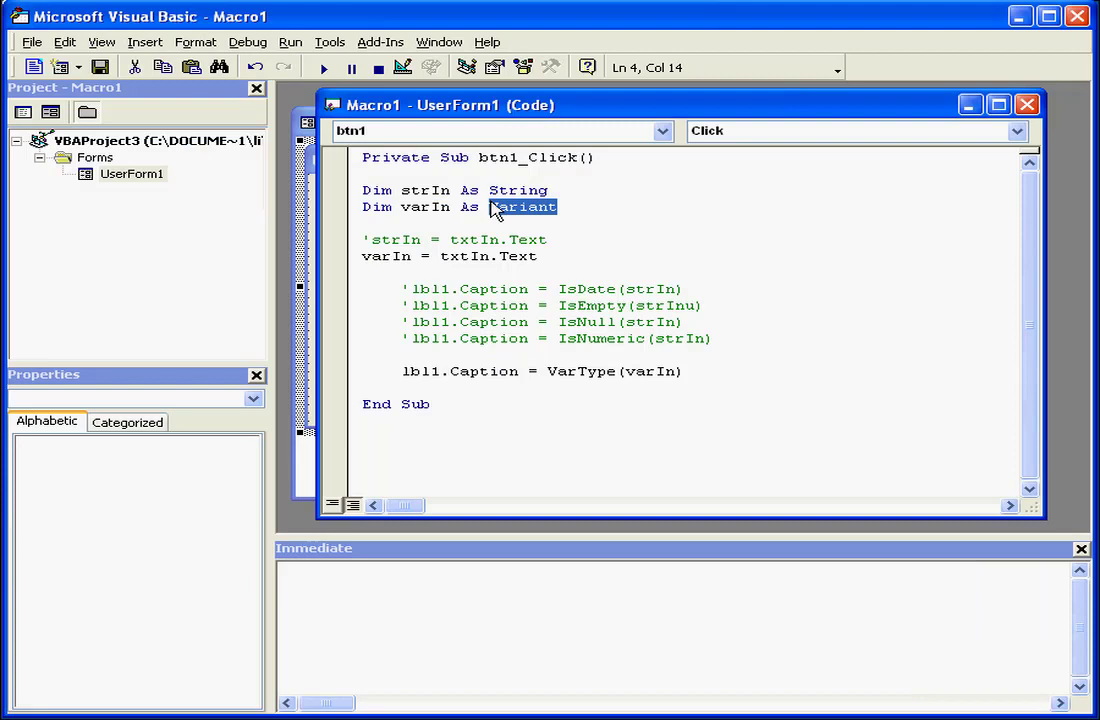
pyautogui.write('dat')
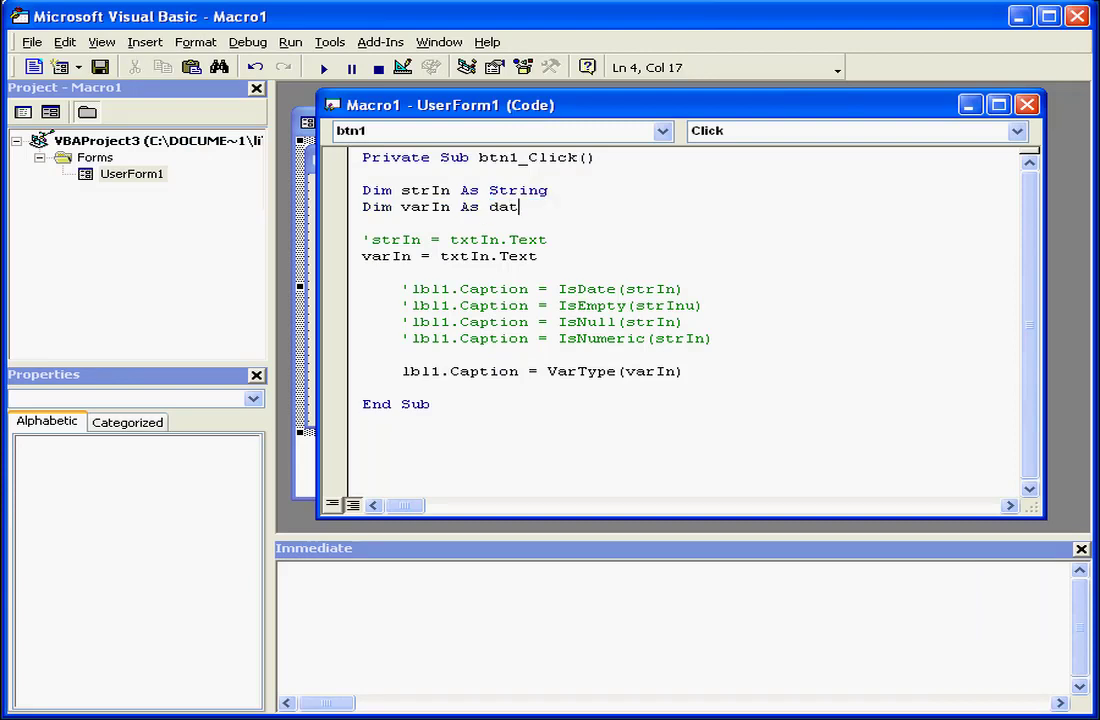
pyautogui.write('e')
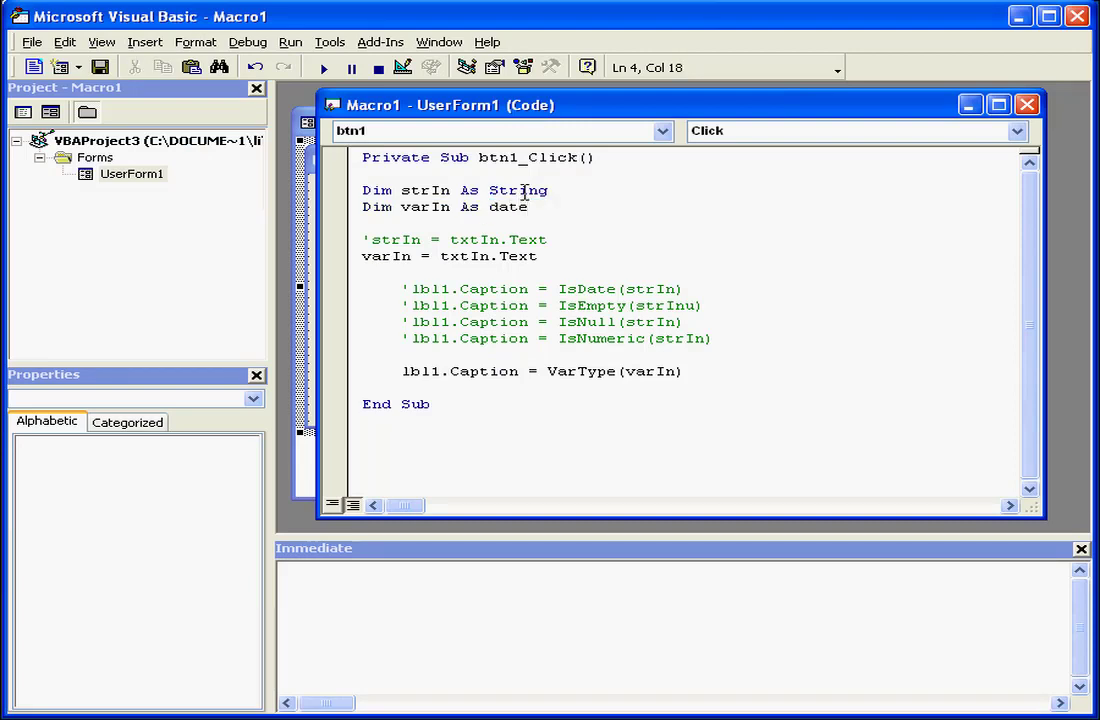
pyautogui.doubleClick(414, 207)
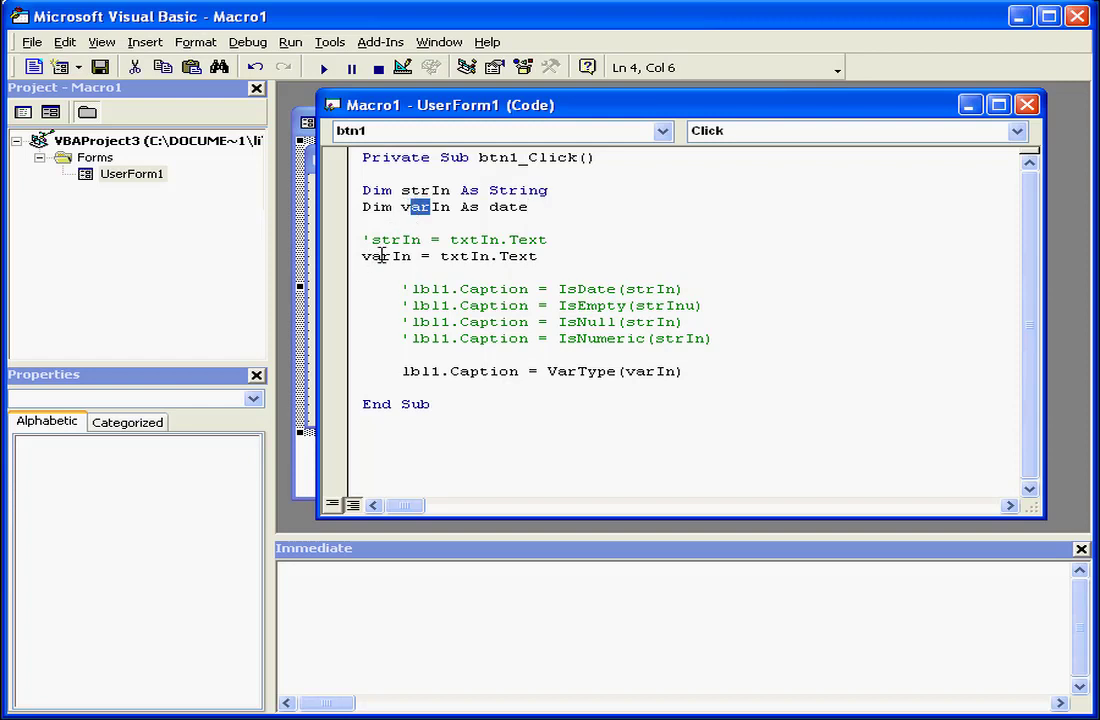
# - Run the form, compute VarType for 12/31/2008 (7), and close it
pyautogui.click(322, 67)
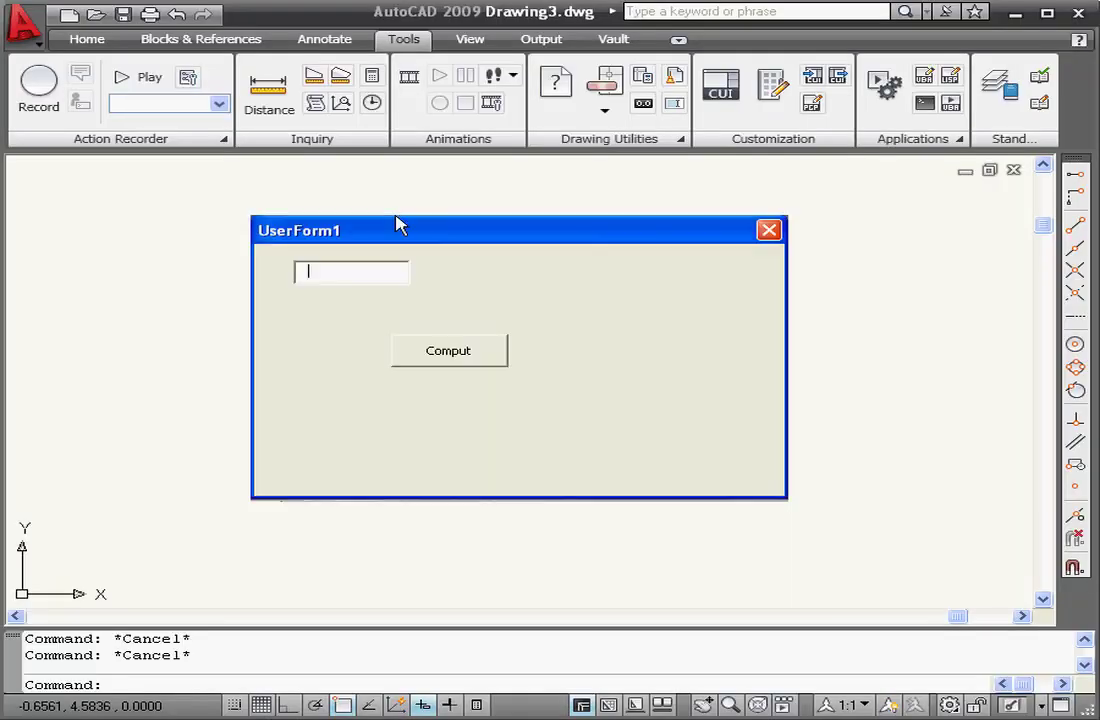
pyautogui.write('12')
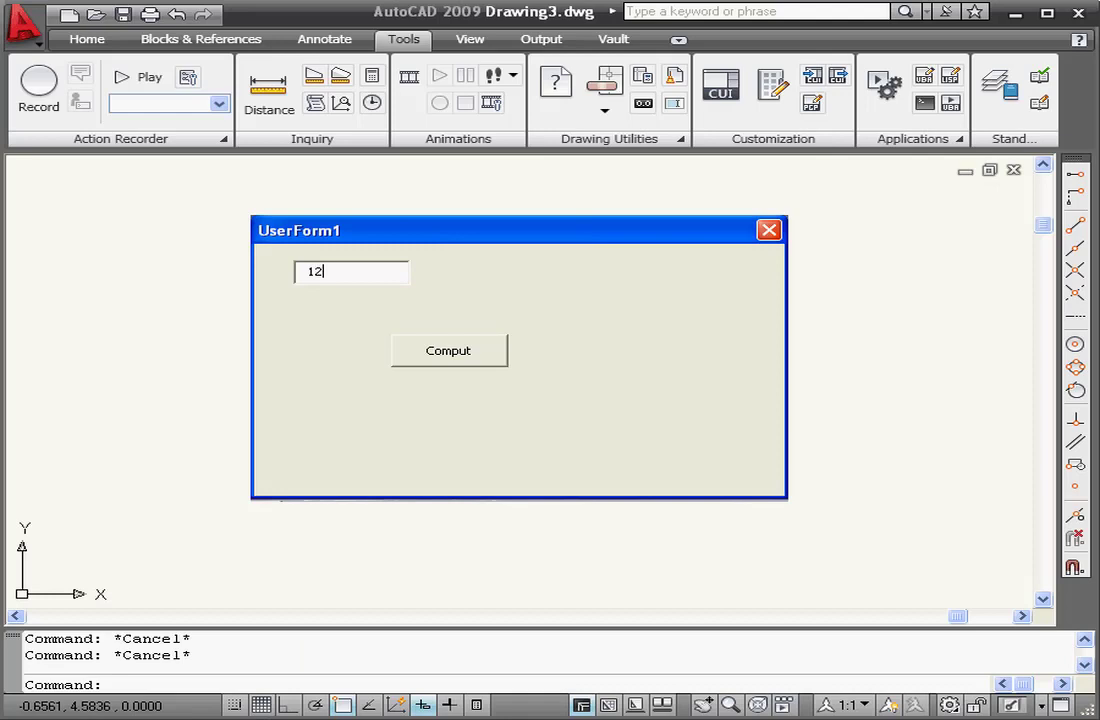
pyautogui.write('/31/')
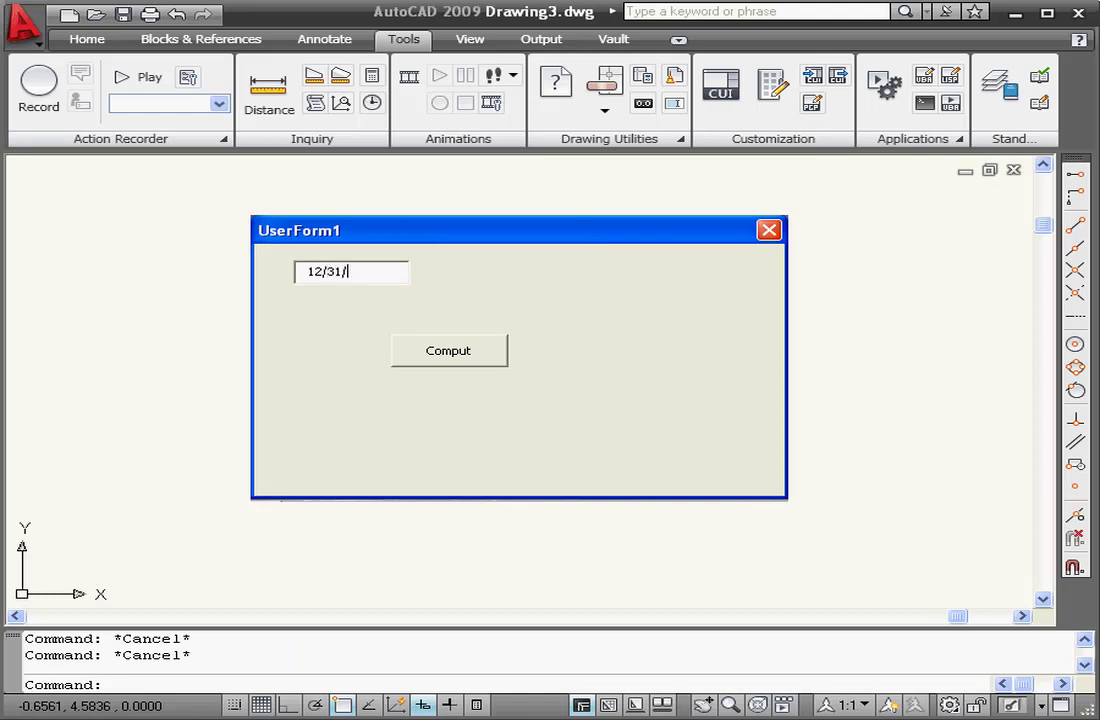
pyautogui.write('2008')
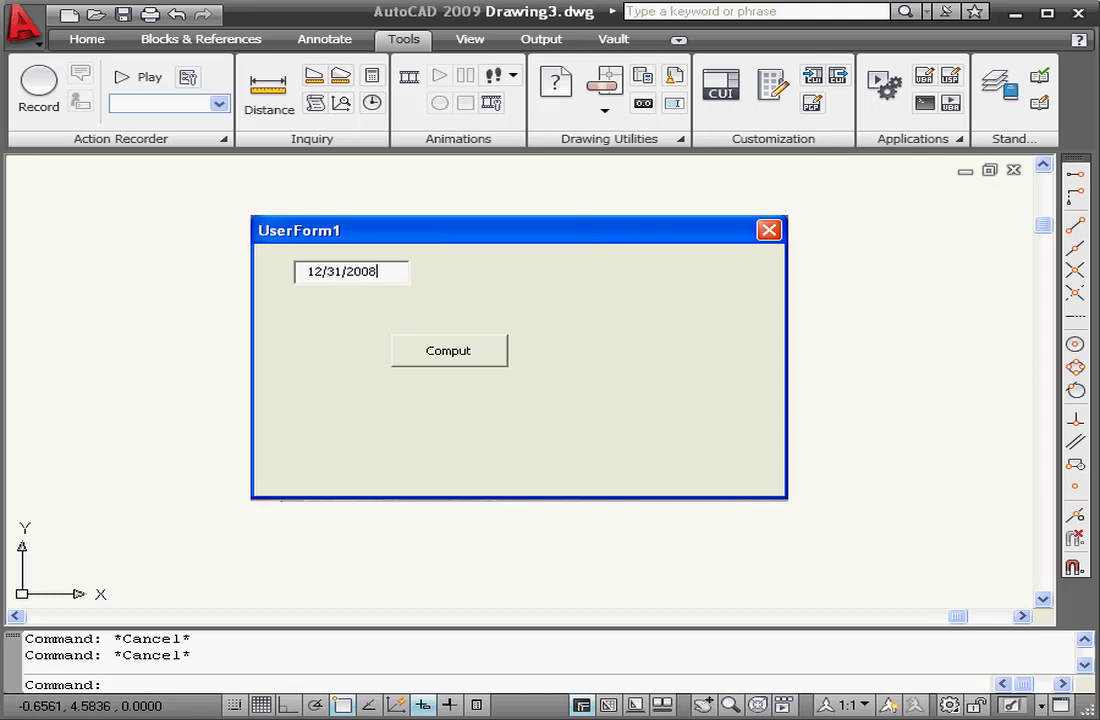
pyautogui.click(448, 350)
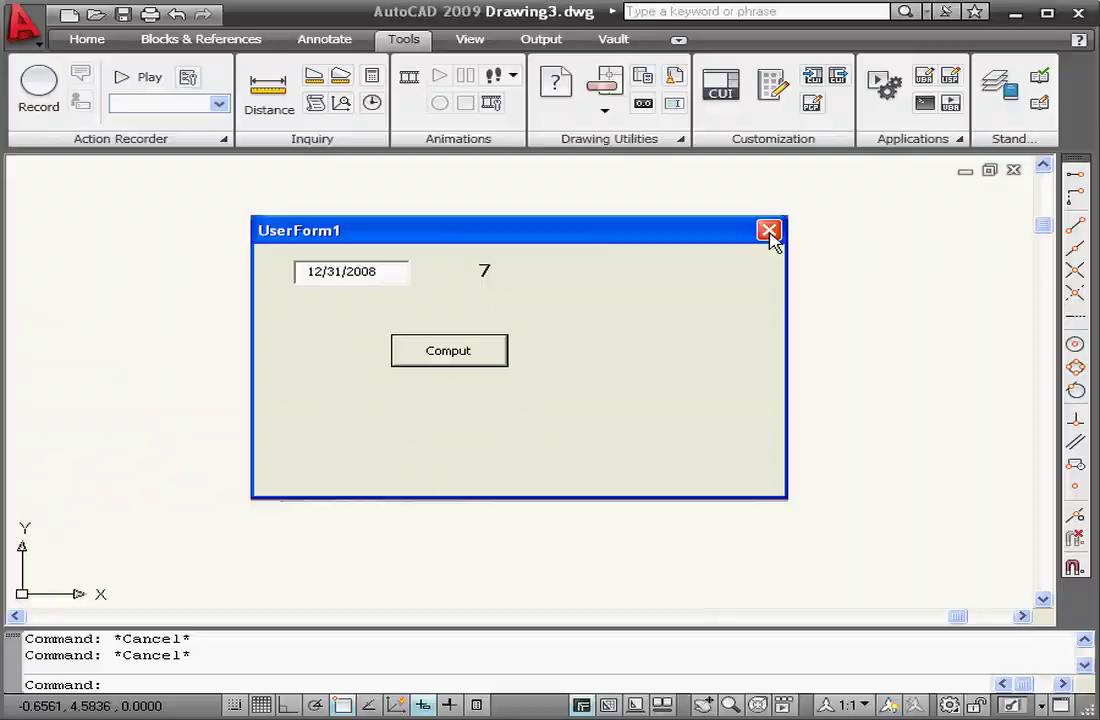
pyautogui.click(769, 231)
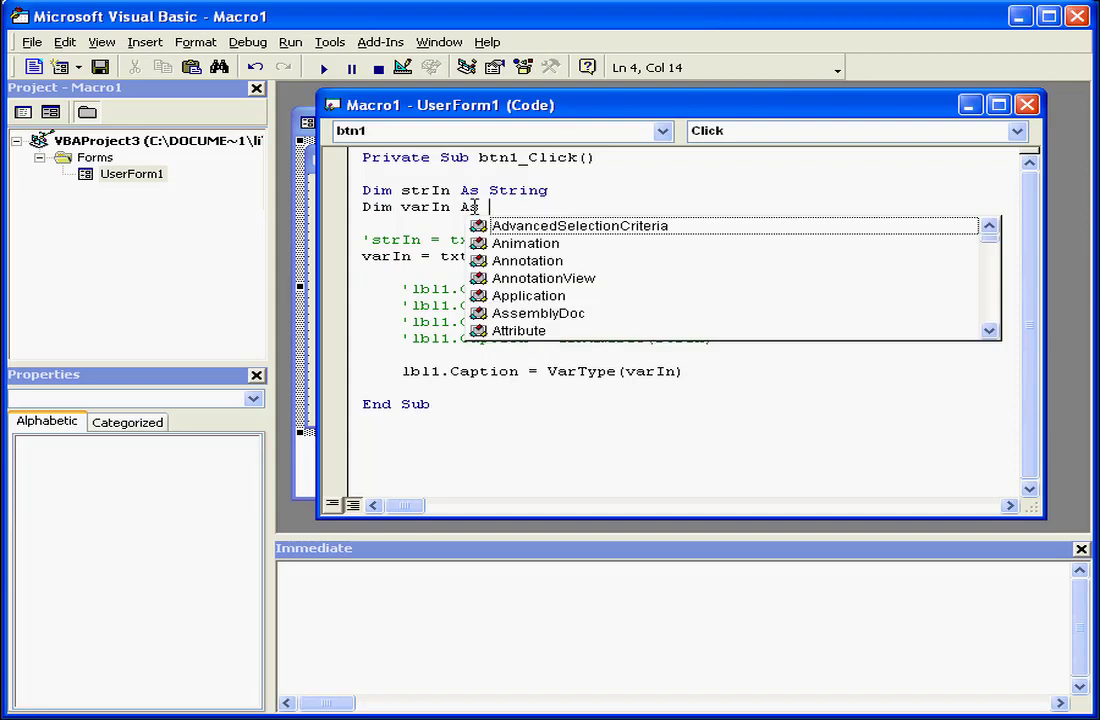
# - Change the Dim varIn type from date to Integer
pyautogui.write('I')
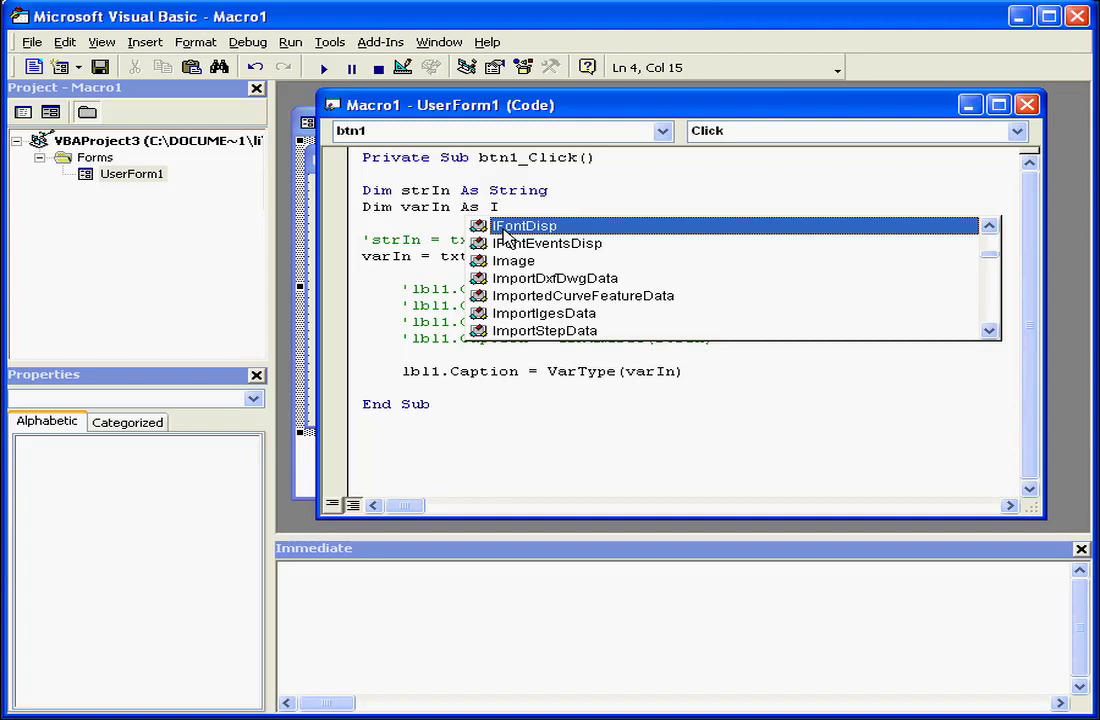
pyautogui.write('nteger')
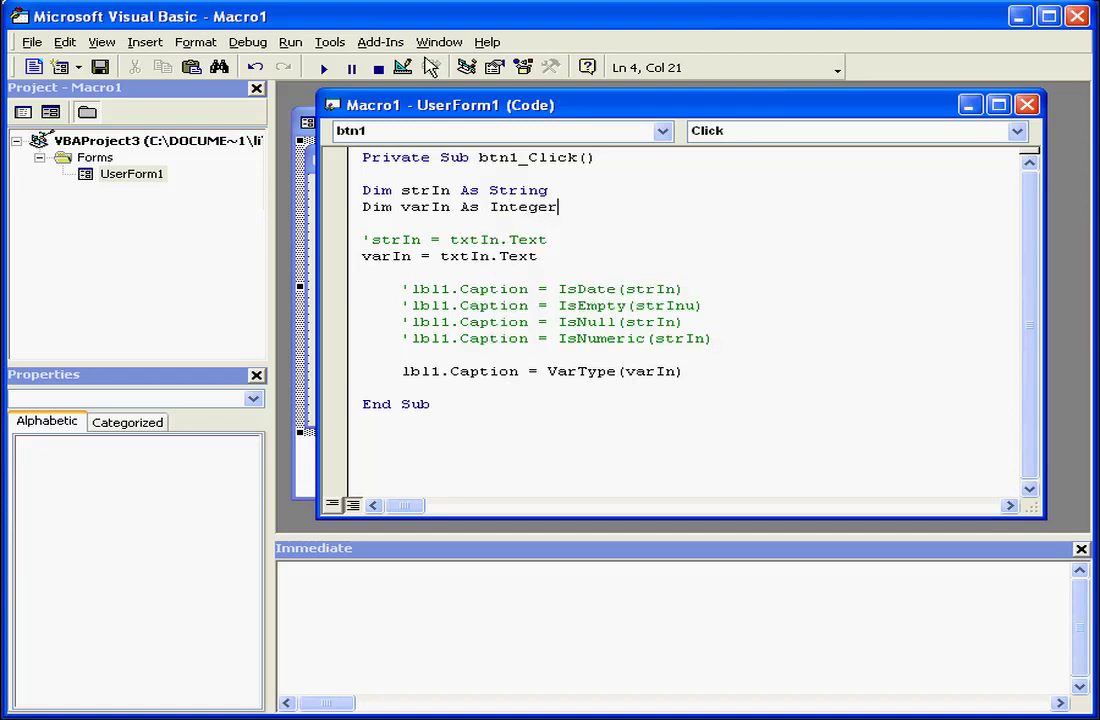
pyautogui.click(329, 42)
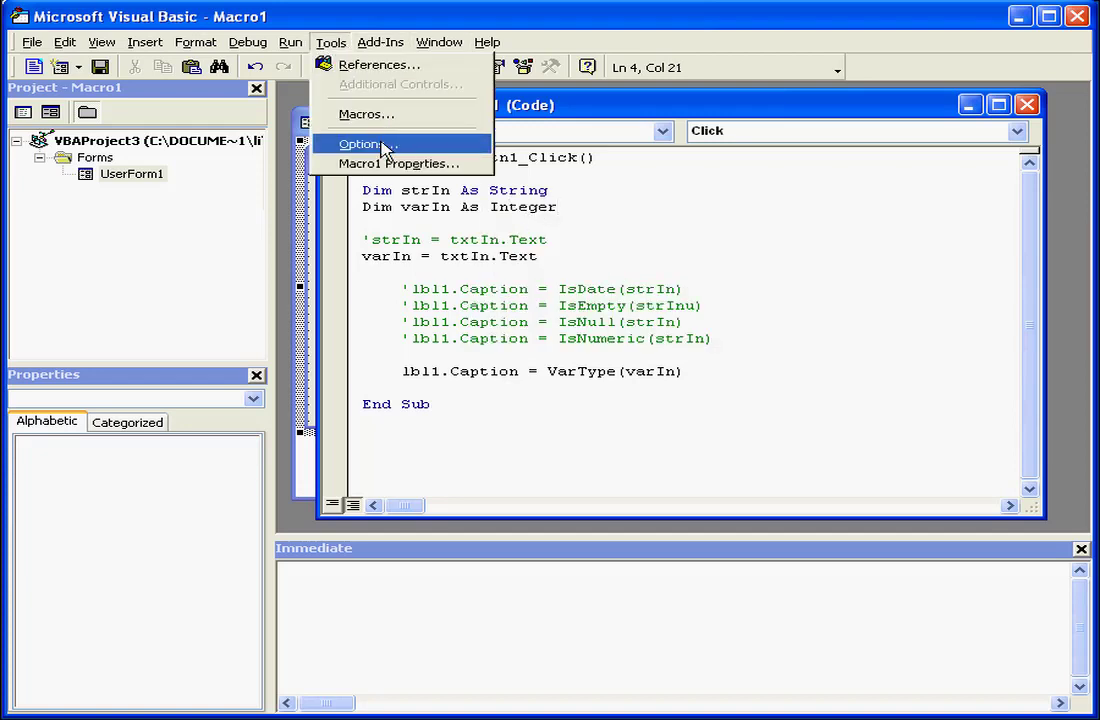
# - Confirm Auto List Members is ticked on the Editor tab of Options, then apply
pyautogui.click(360, 143)
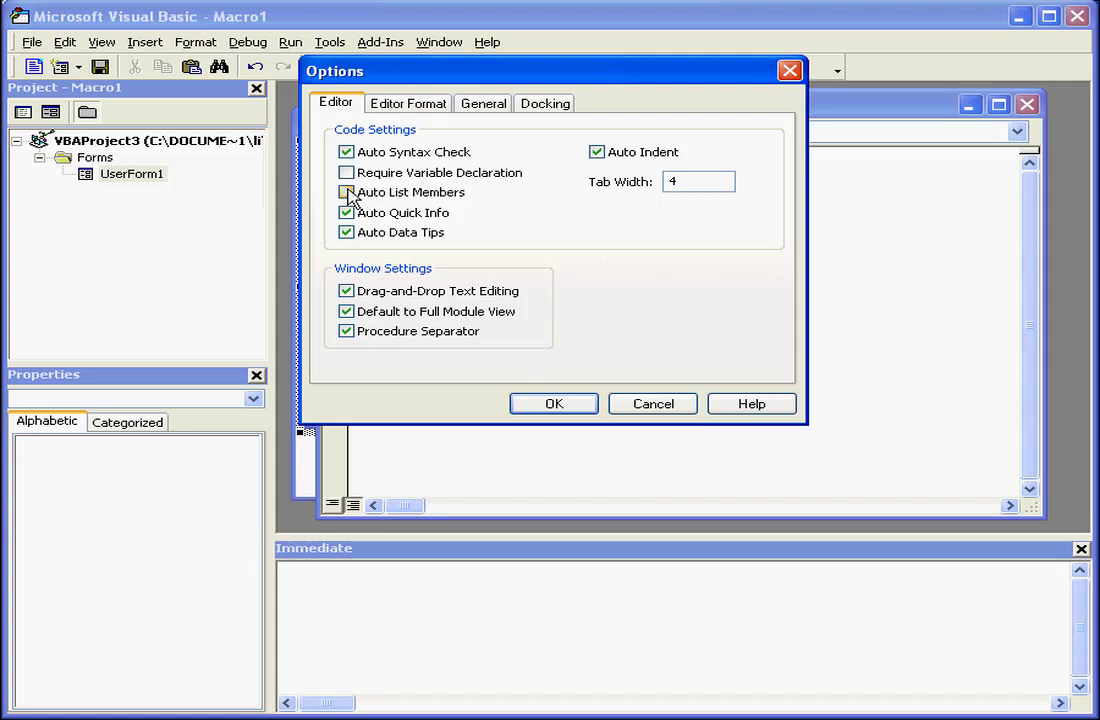
pyautogui.click(347, 192)
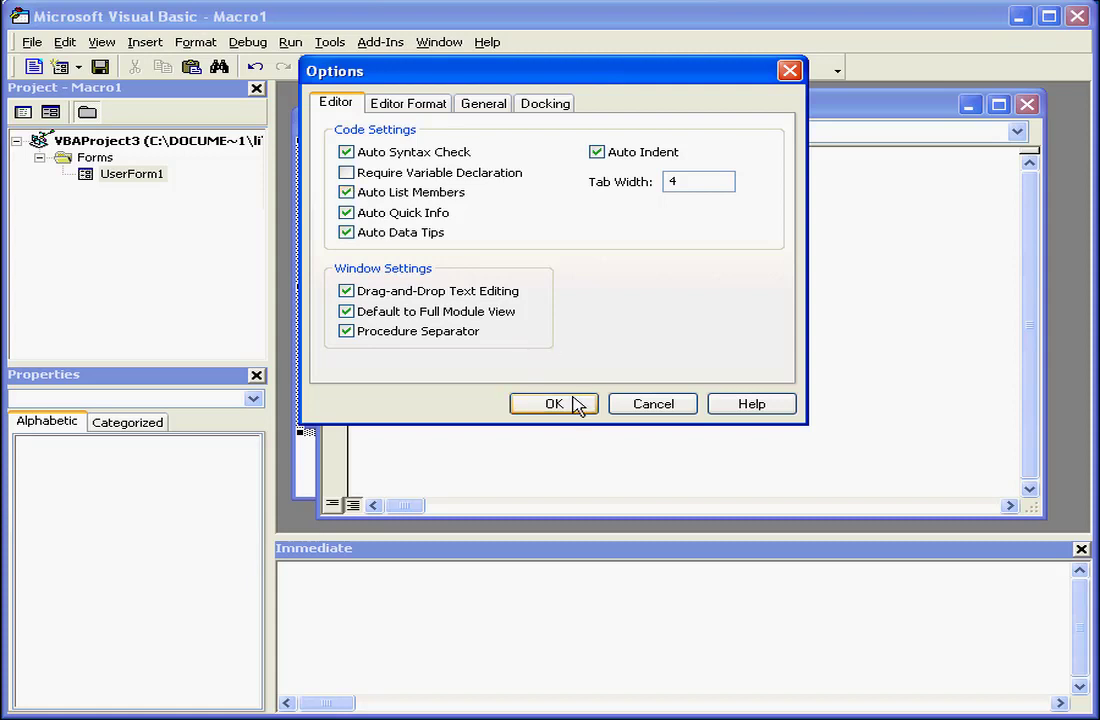
pyautogui.click(554, 403)
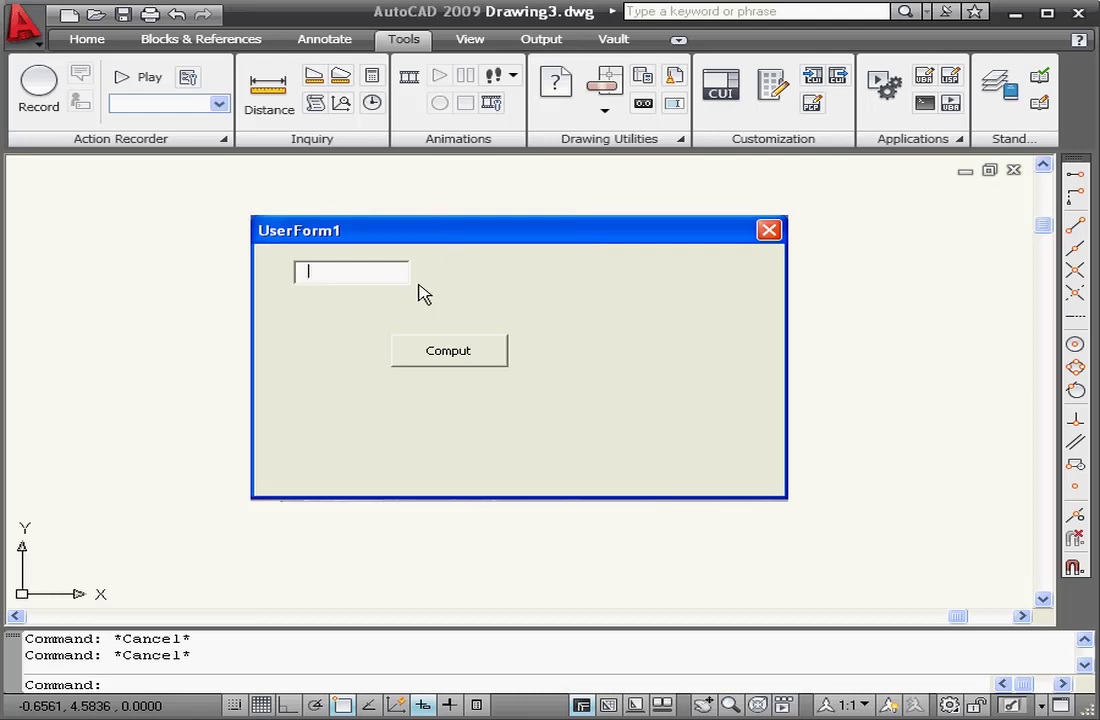
# - Compute the data-type code for input 123, which shows 2
pyautogui.click(448, 351)
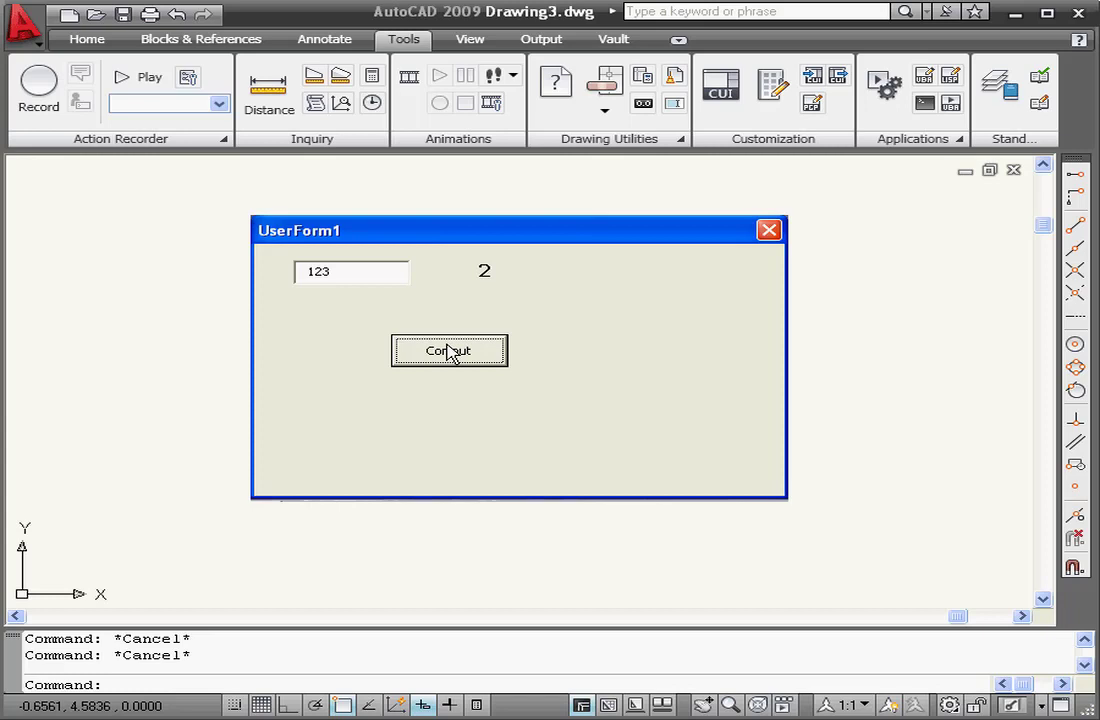
pyautogui.moveTo(705, 252)
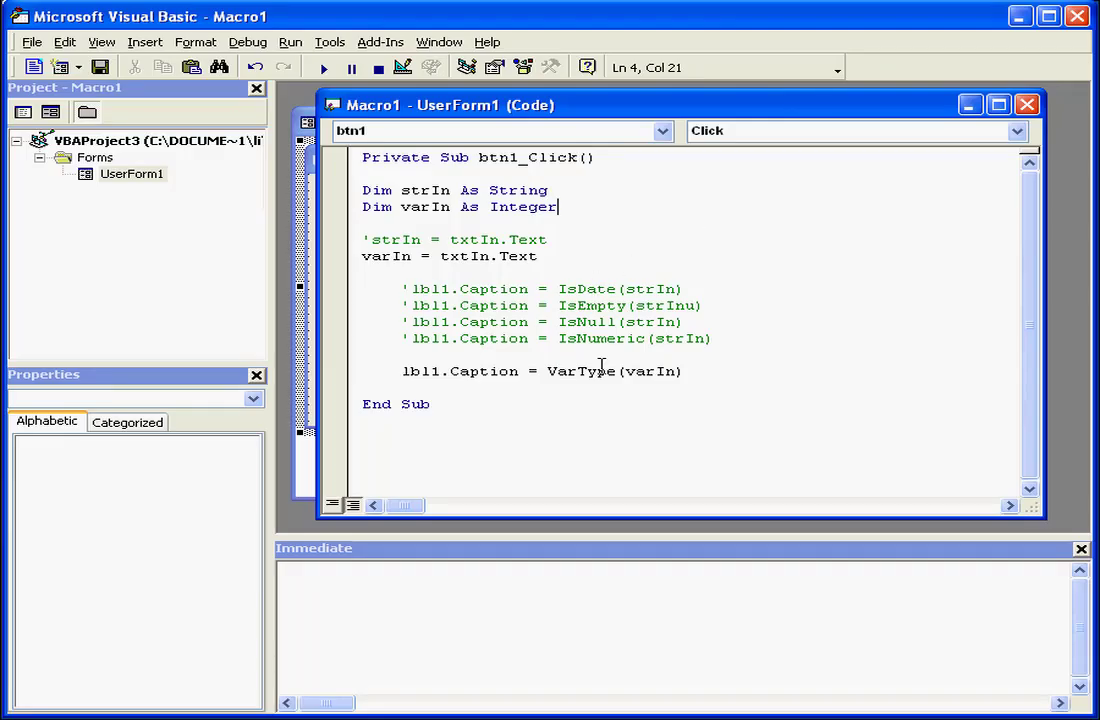
# - Pass the literal 98.99 to VarType and compute, which raises a type mismatch
pyautogui.doubleClick(653, 371)
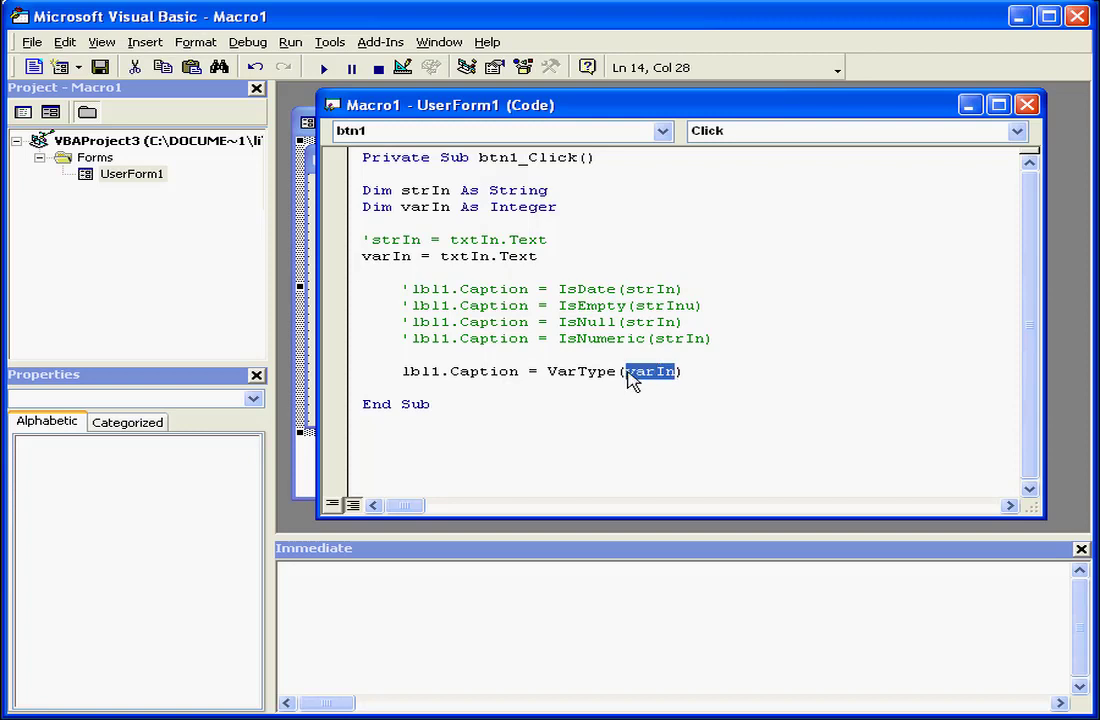
pyautogui.write('98.99')
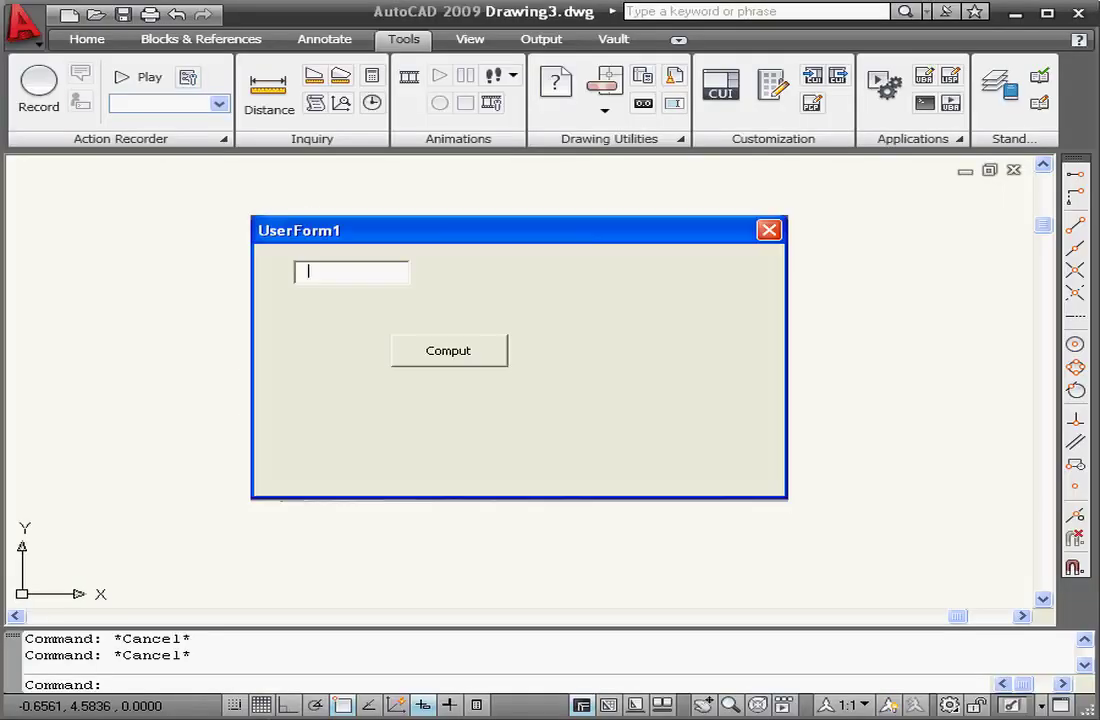
pyautogui.click(448, 350)
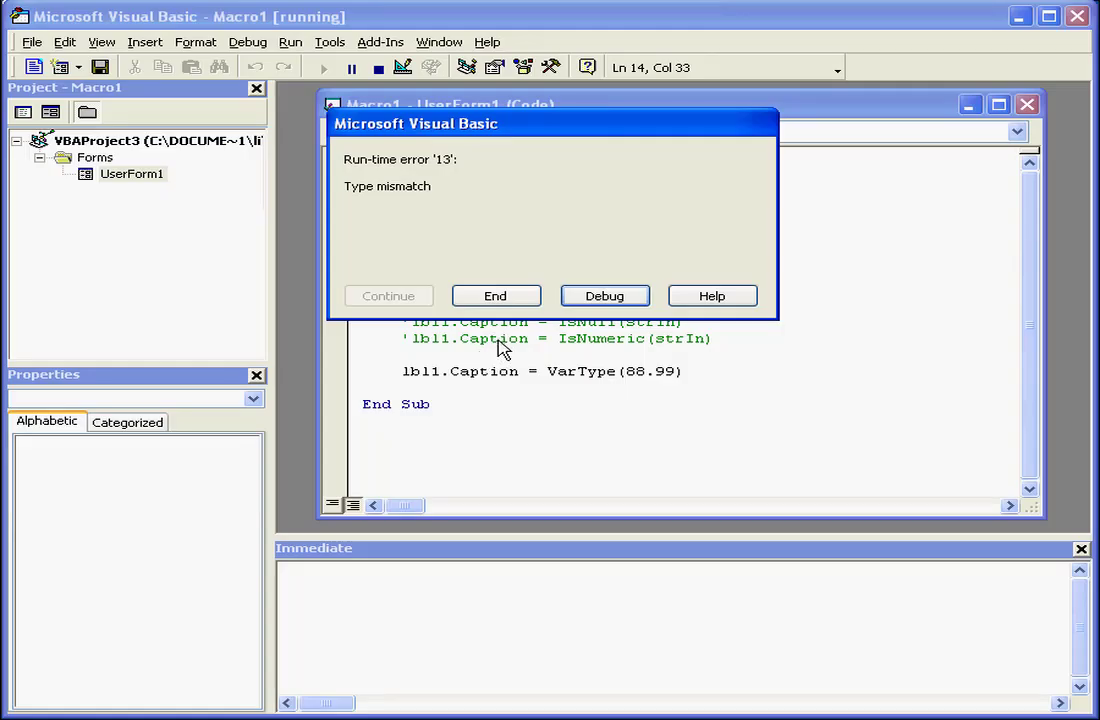
# - End the mismatch error, comment out the varIn = txtIn.Text line, and edit the literal
pyautogui.click(495, 295)
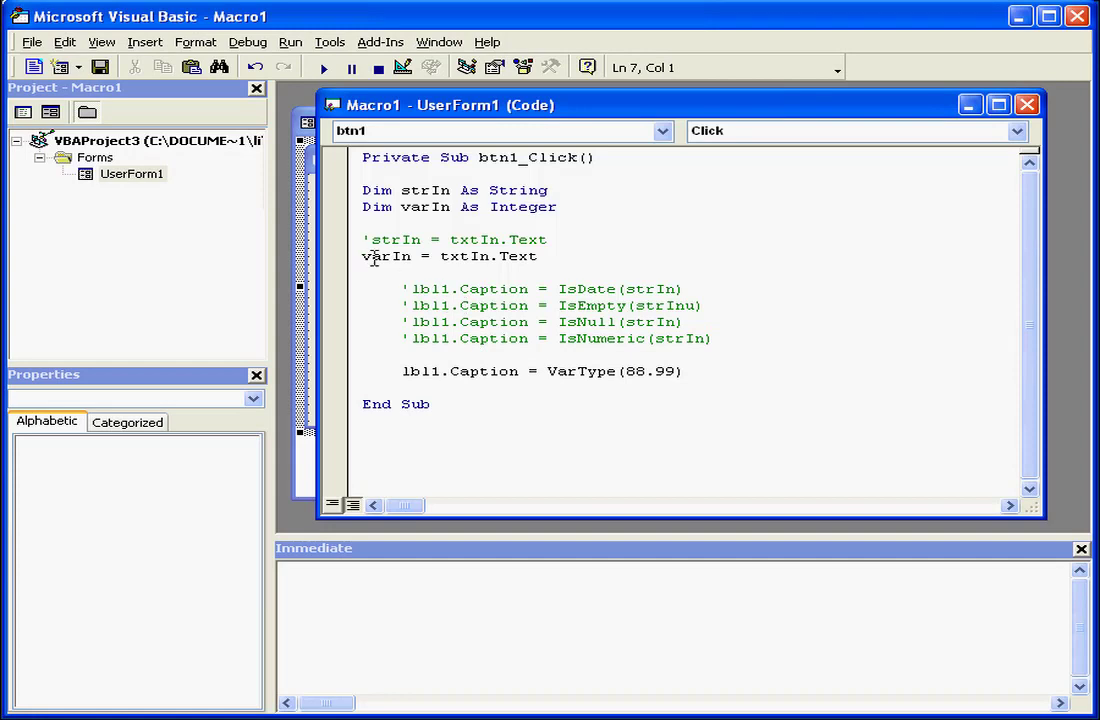
pyautogui.write("'")
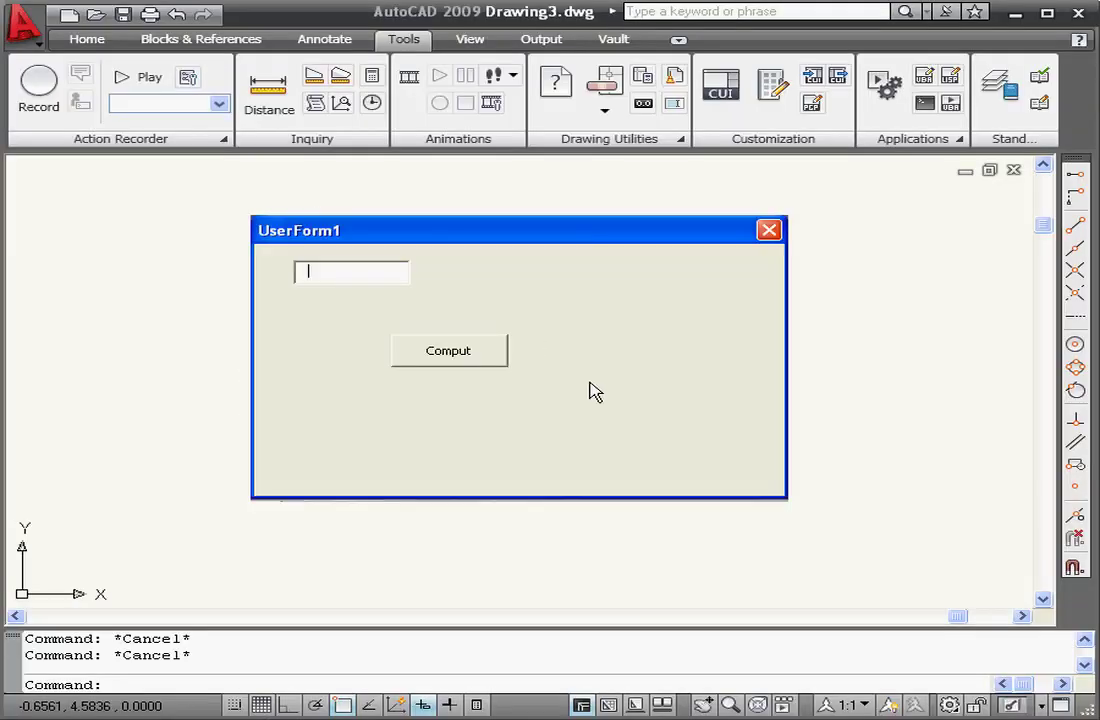
pyautogui.click(448, 350)
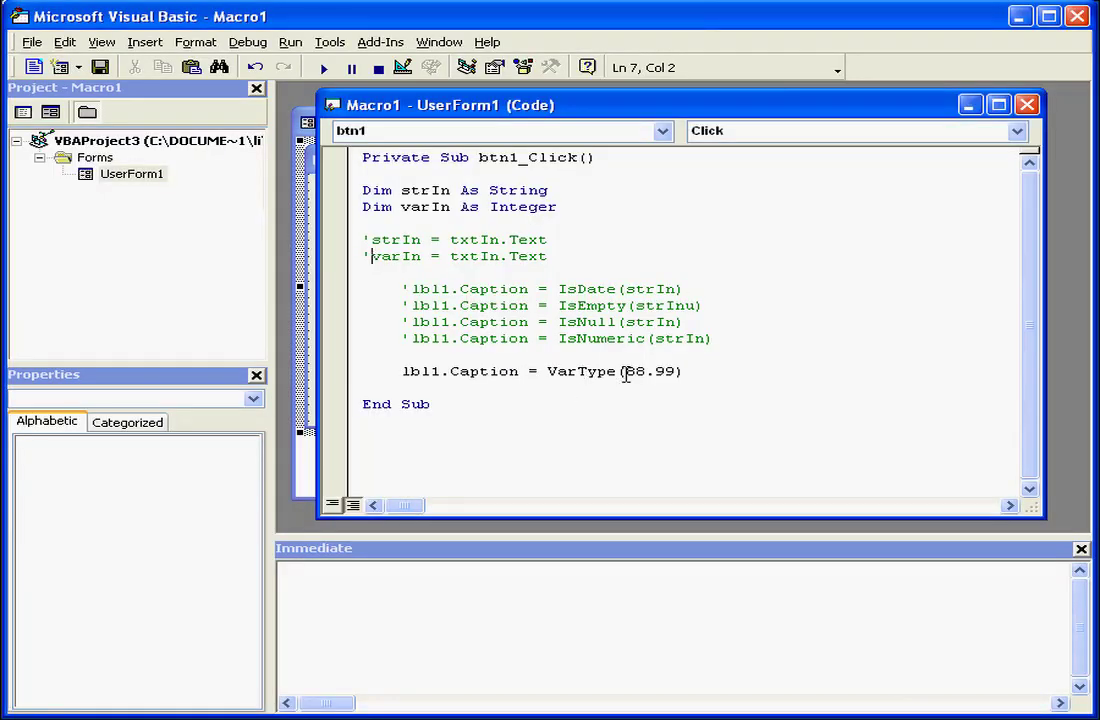
pyautogui.write('"')
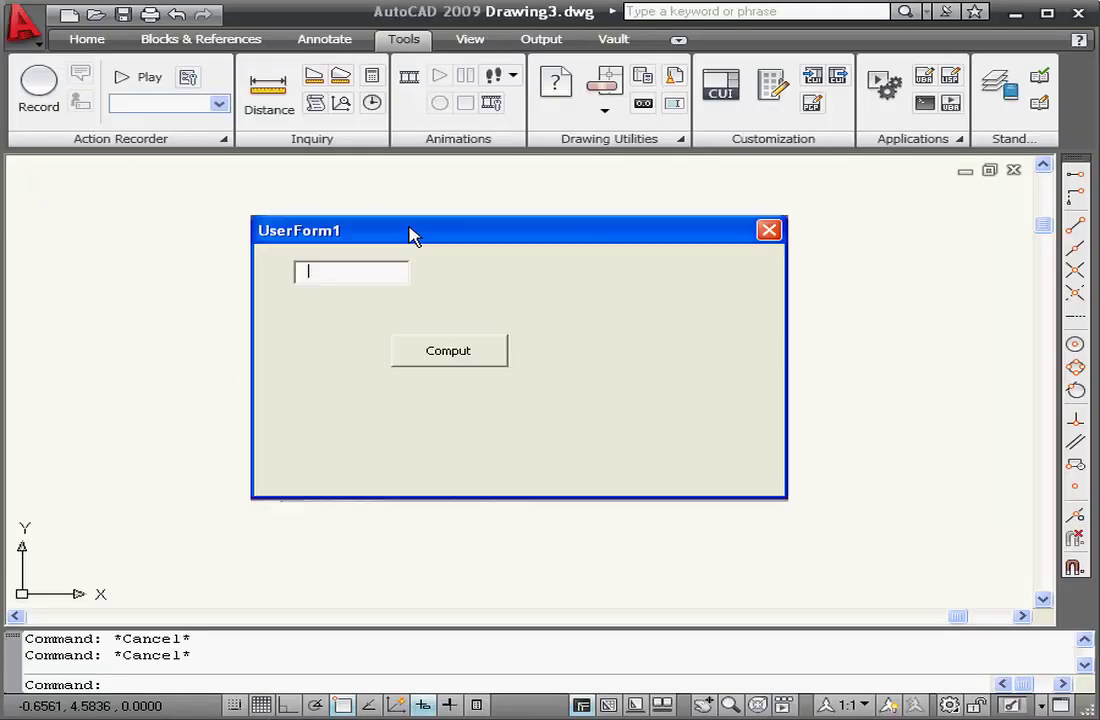
# - Pass Now to VarType, run the form to show code 7, and close it
pyautogui.click(448, 350)
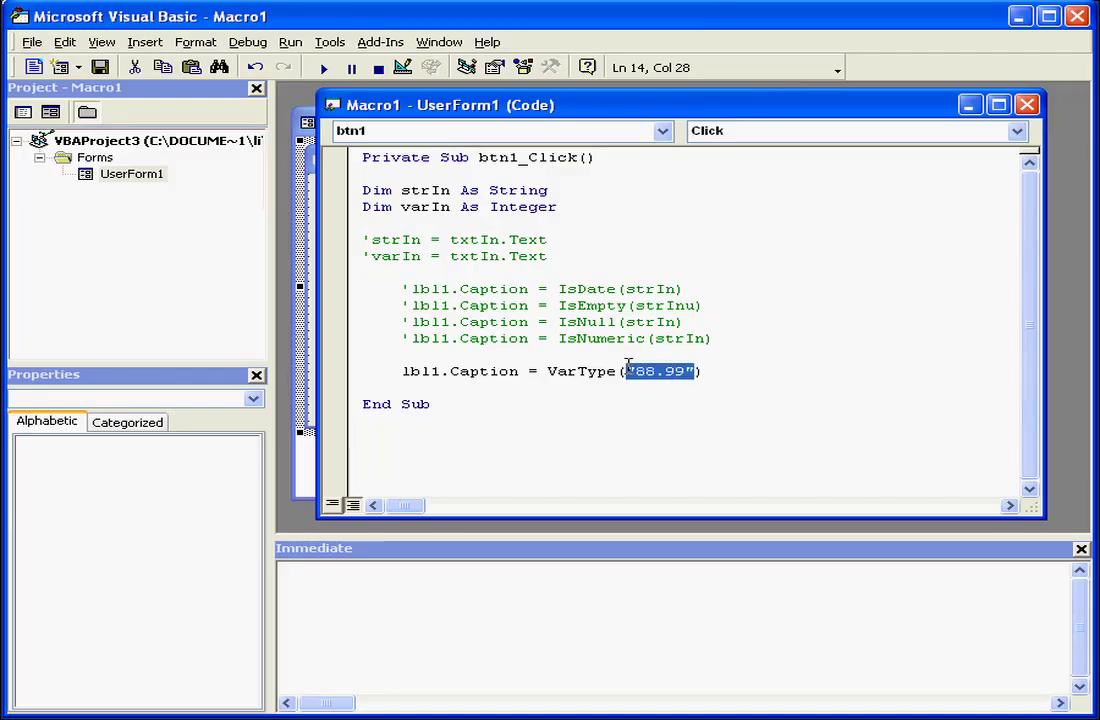
pyautogui.write('N')
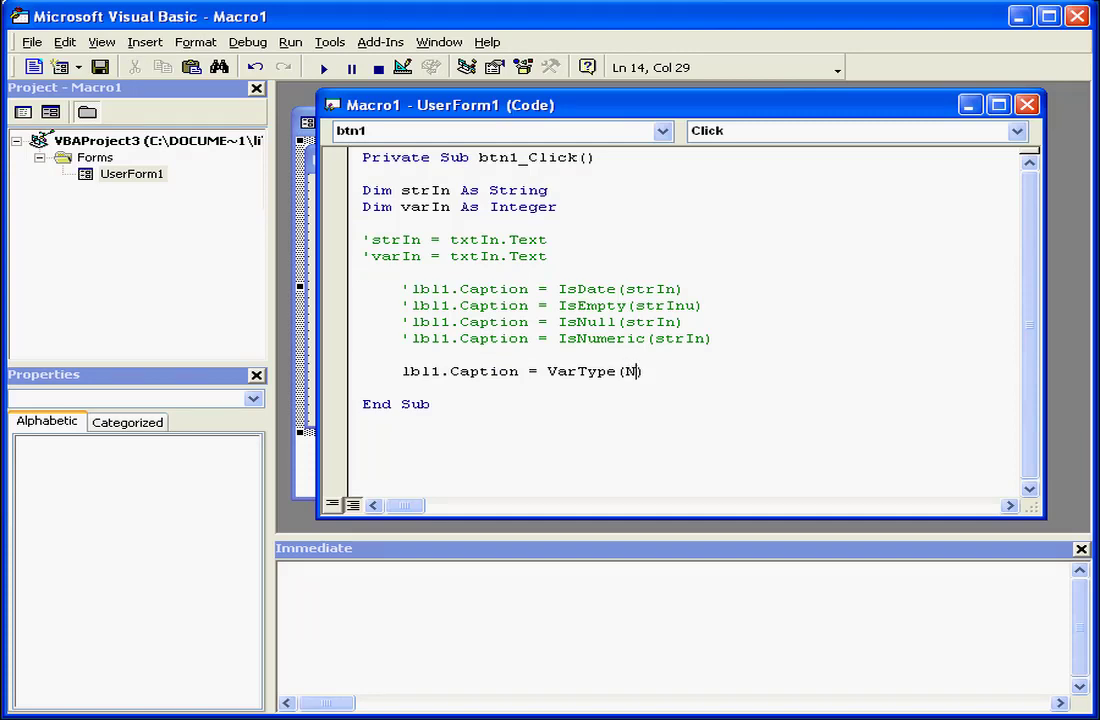
pyautogui.write('ow')
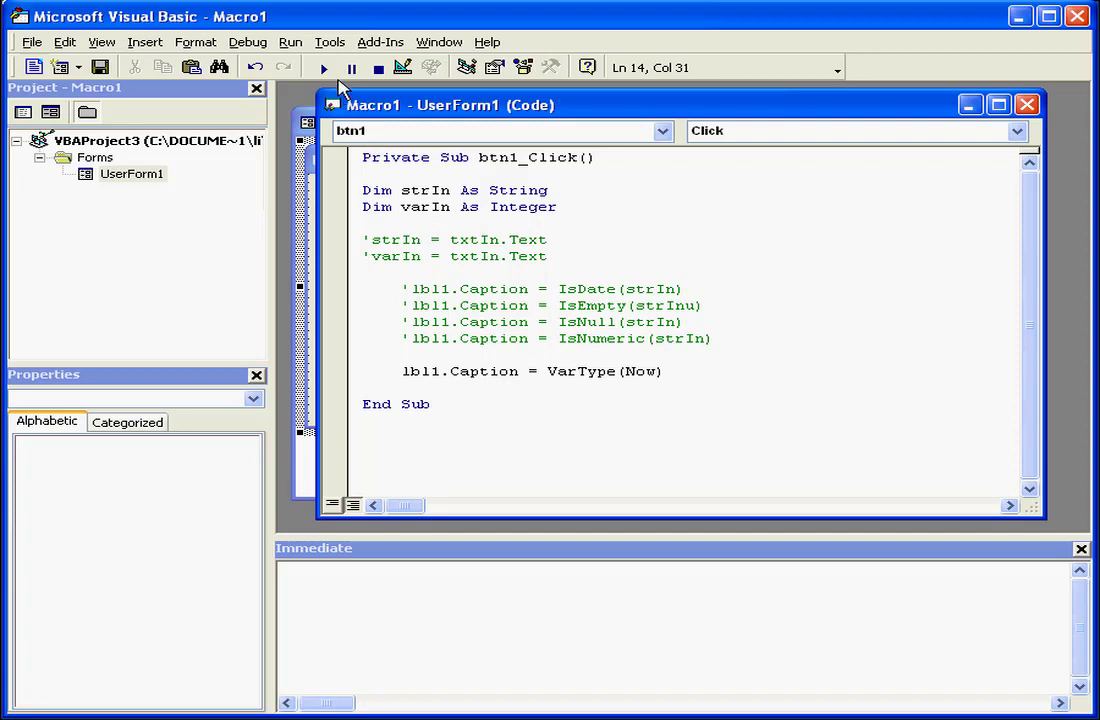
pyautogui.click(323, 67)
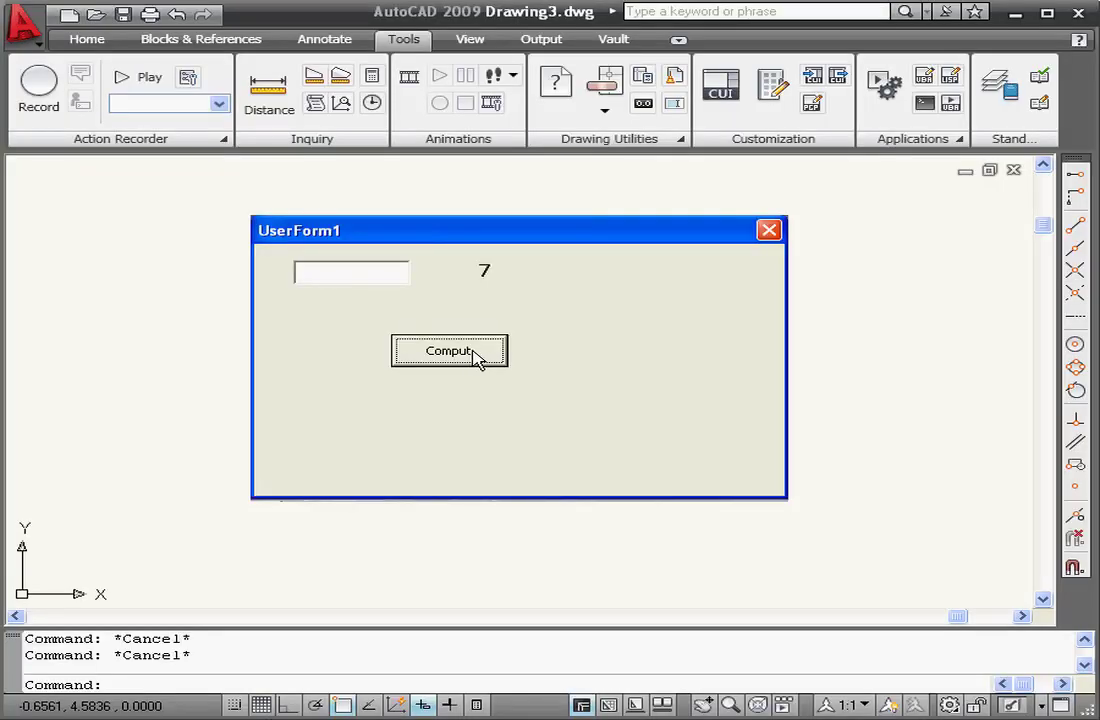
pyautogui.moveTo(769, 230)
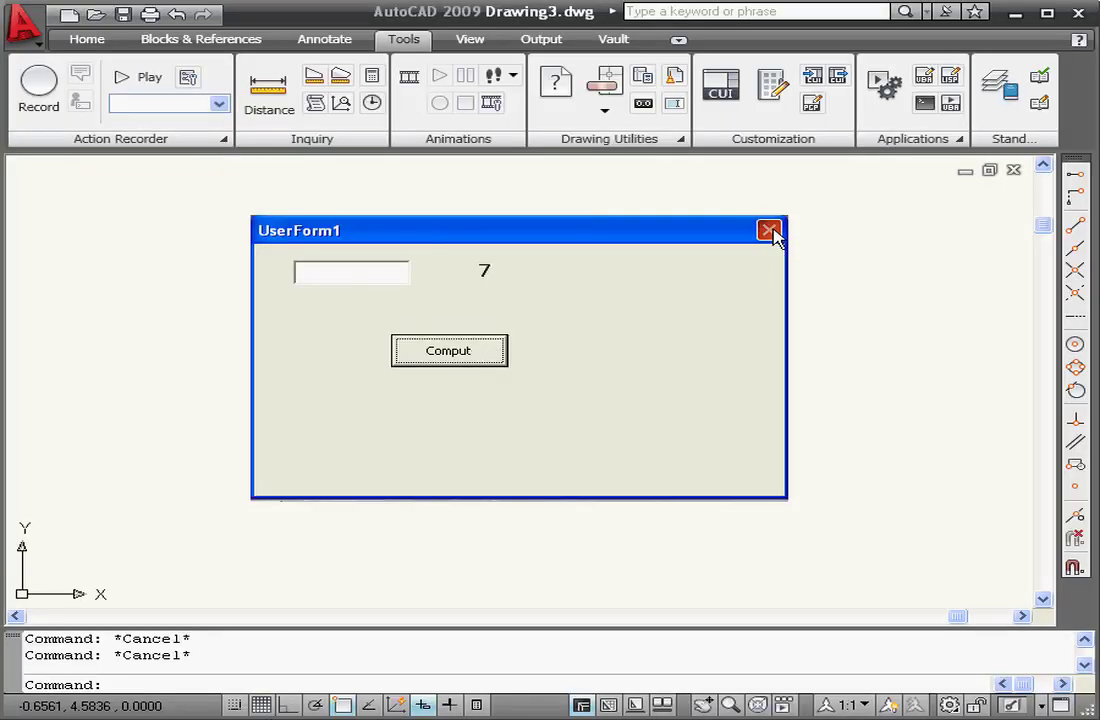
pyautogui.click(769, 231)
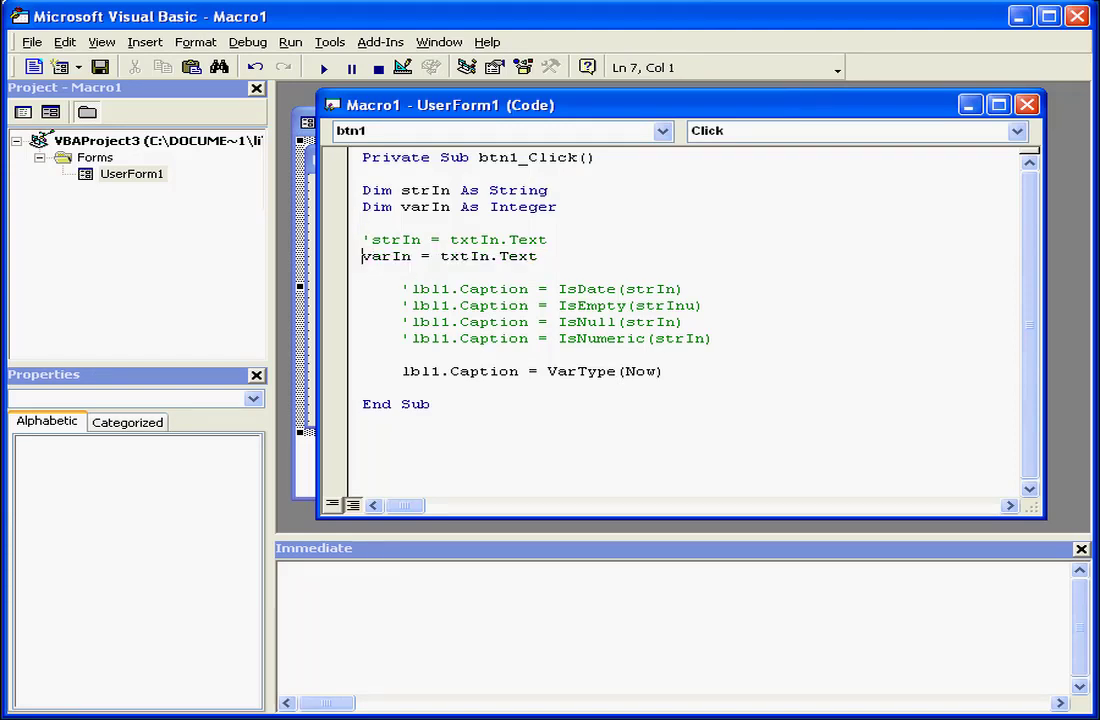
# - Assign Time to varIn, pass varIn to VarType, and compute type code 2
pyautogui.doubleClick(487, 256)
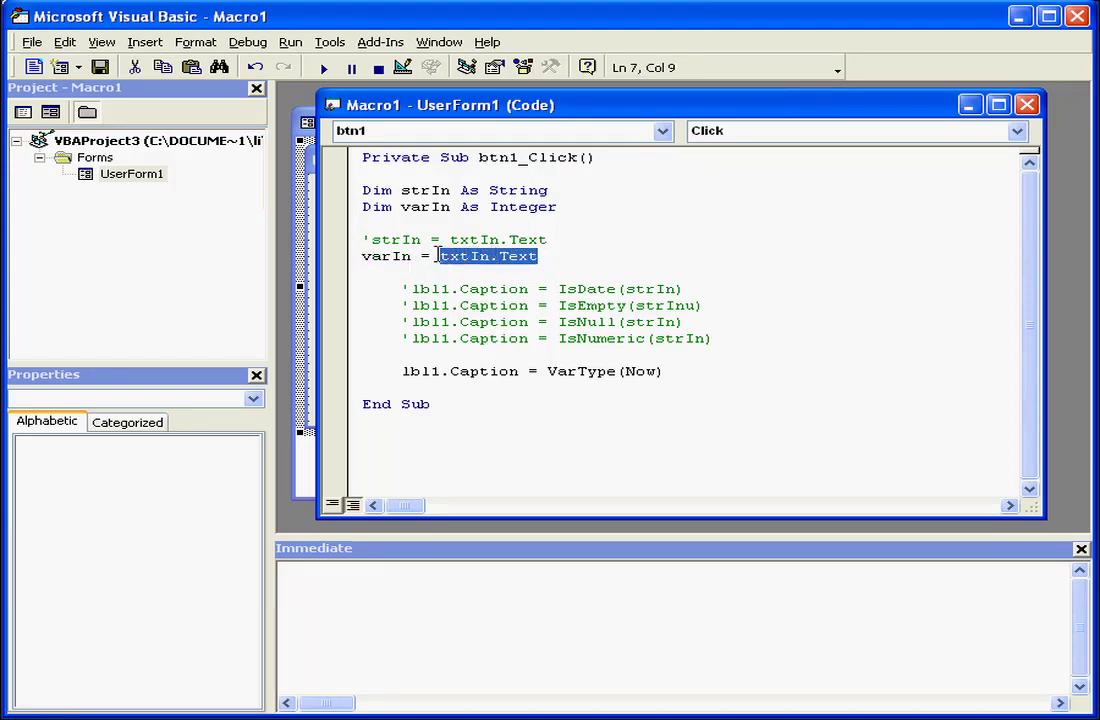
pyautogui.write('Ti')
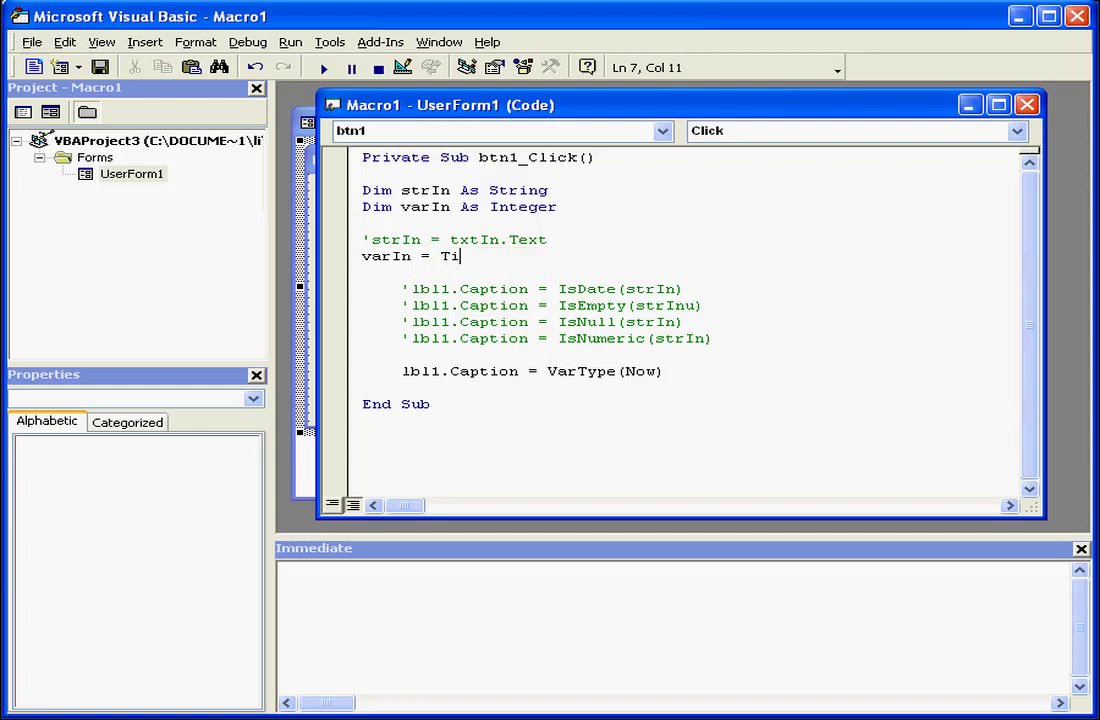
pyautogui.write('me')
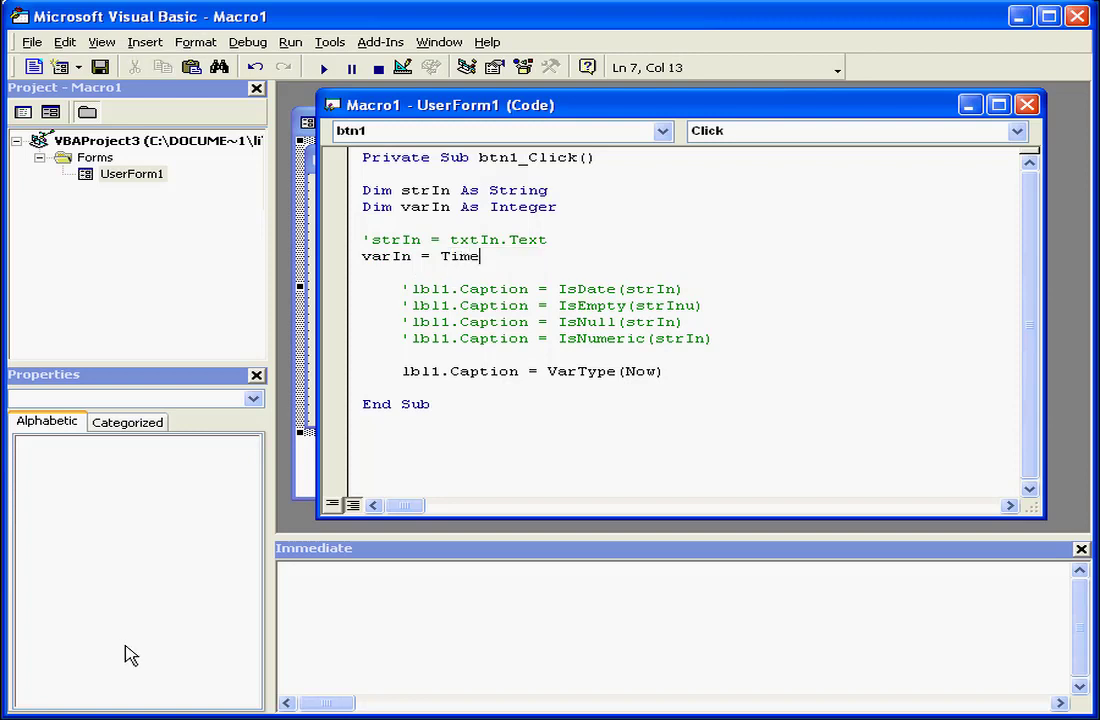
pyautogui.doubleClick(640, 371)
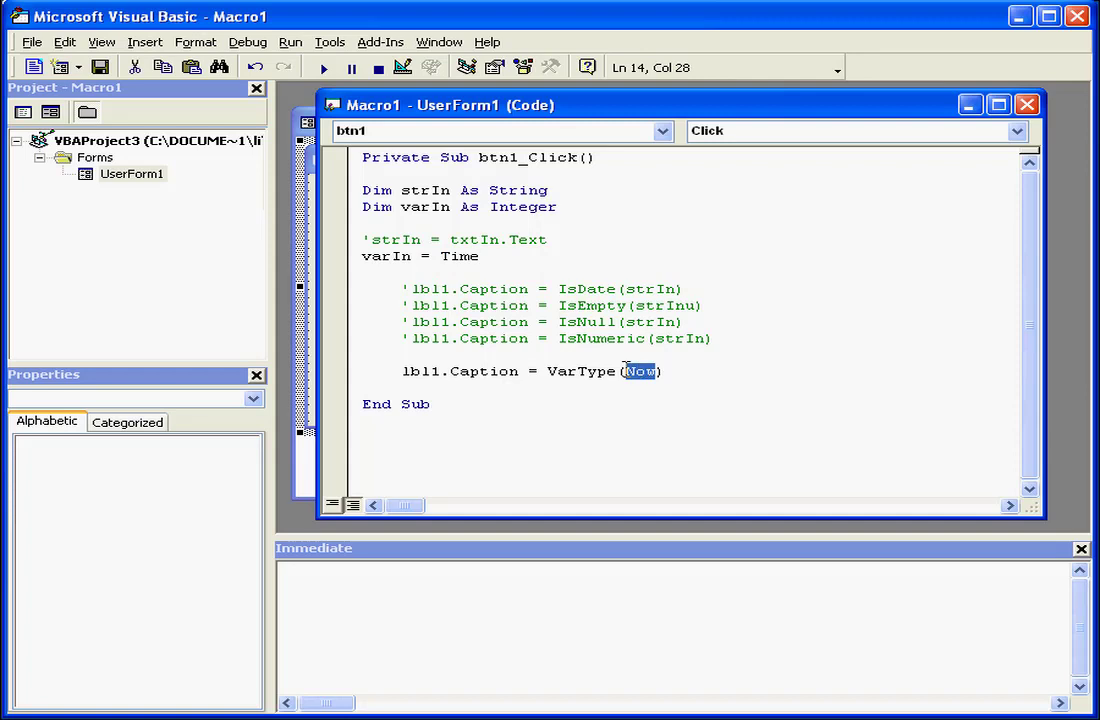
pyautogui.write('v')
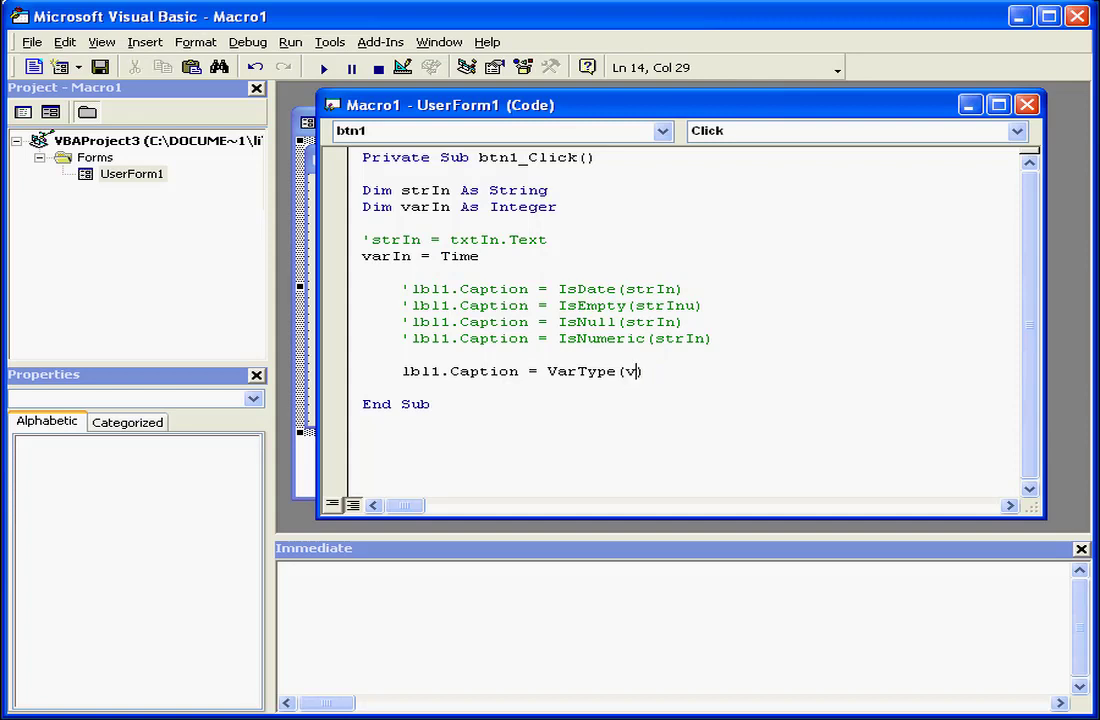
pyautogui.write('arIn')
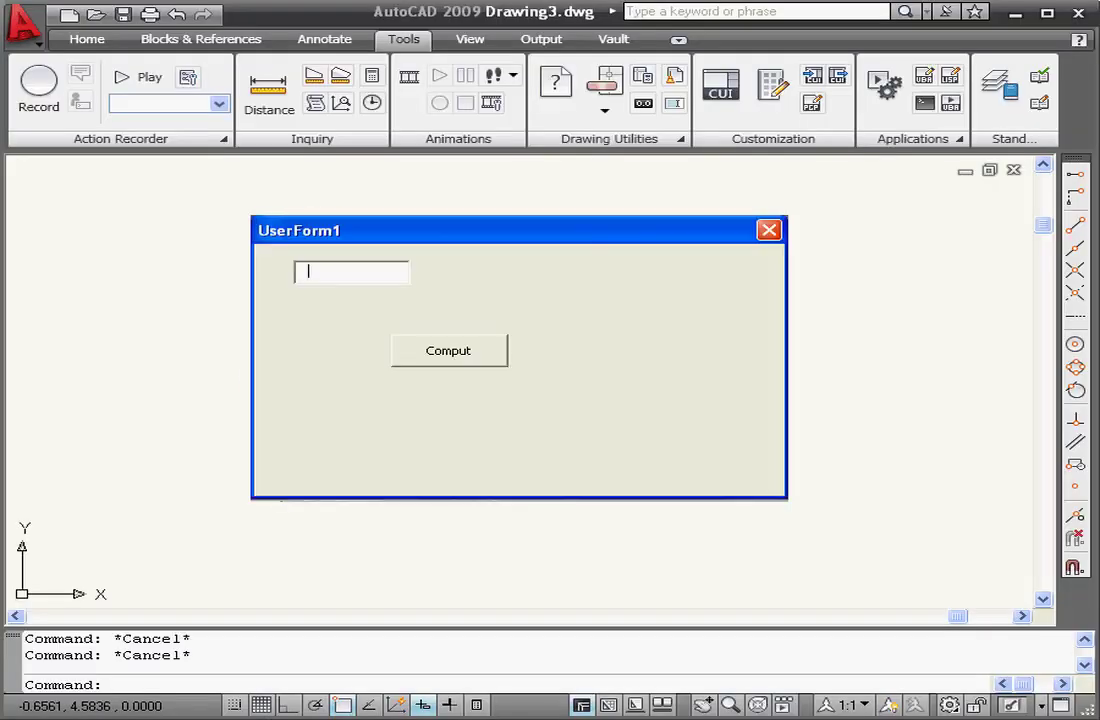
pyautogui.click(449, 351)
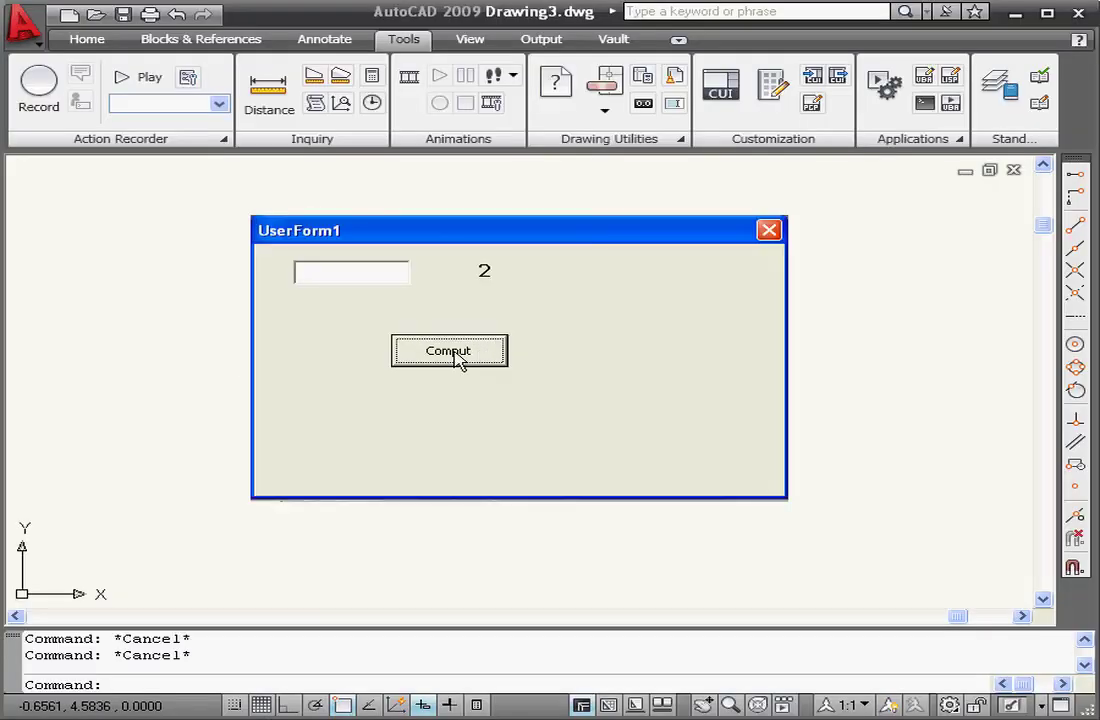
pyautogui.moveTo(765, 275)
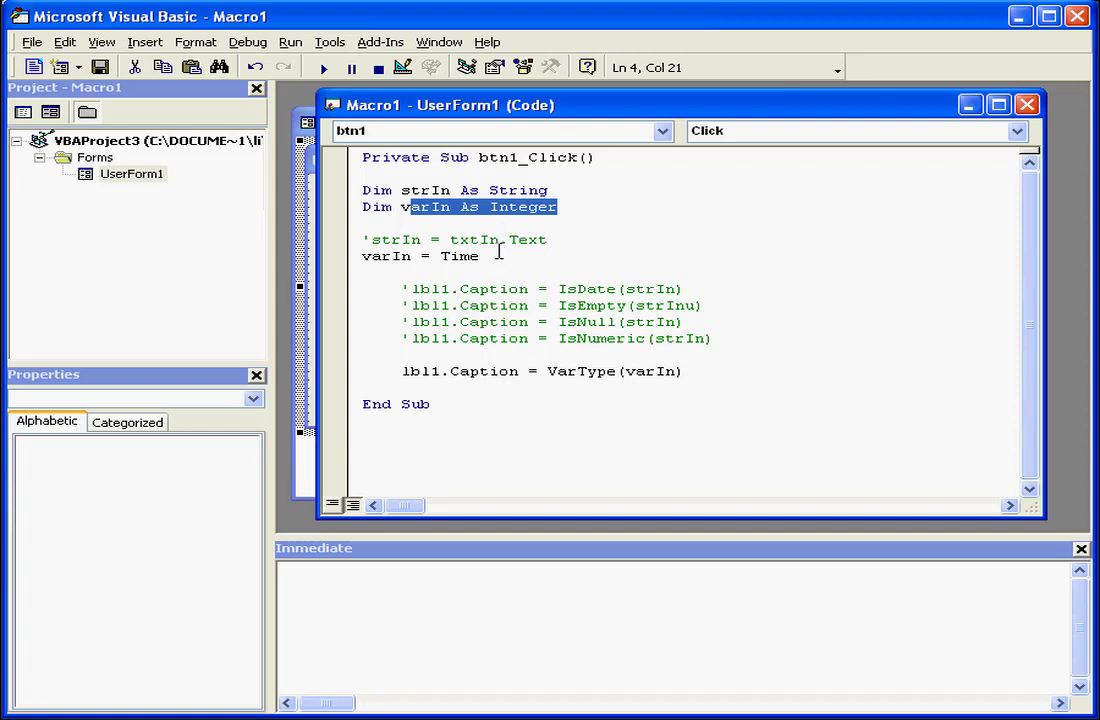
# - Change the varIn declaration type from Integer to Date
pyautogui.doubleClick(521, 207)
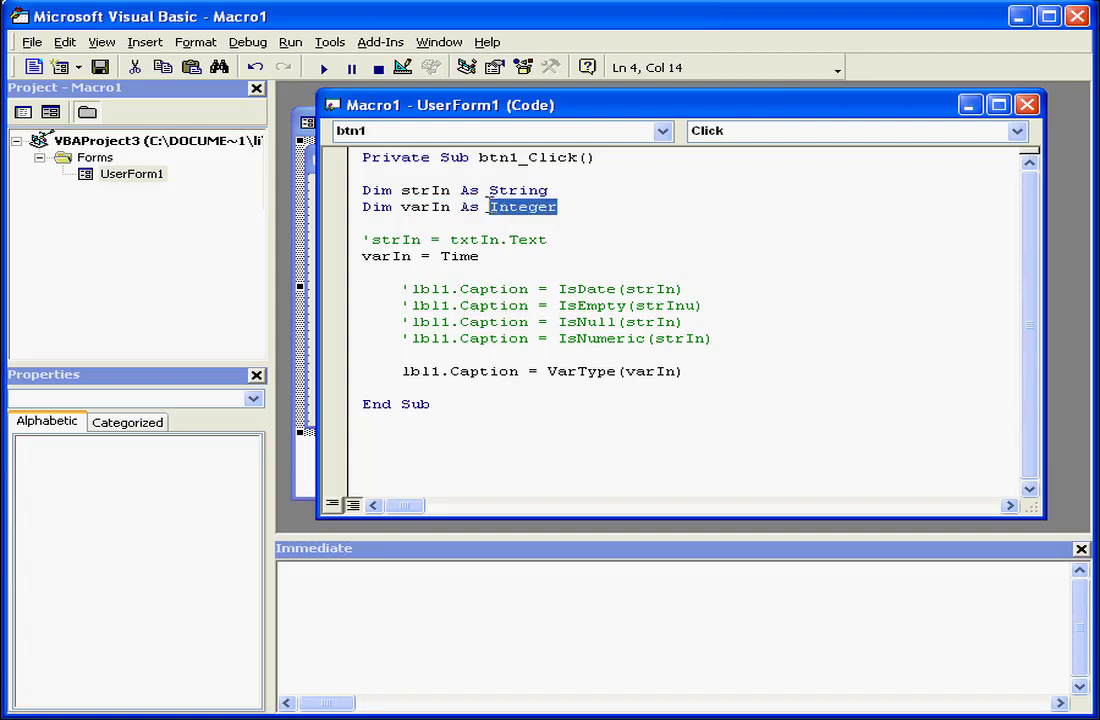
pyautogui.write('Da')
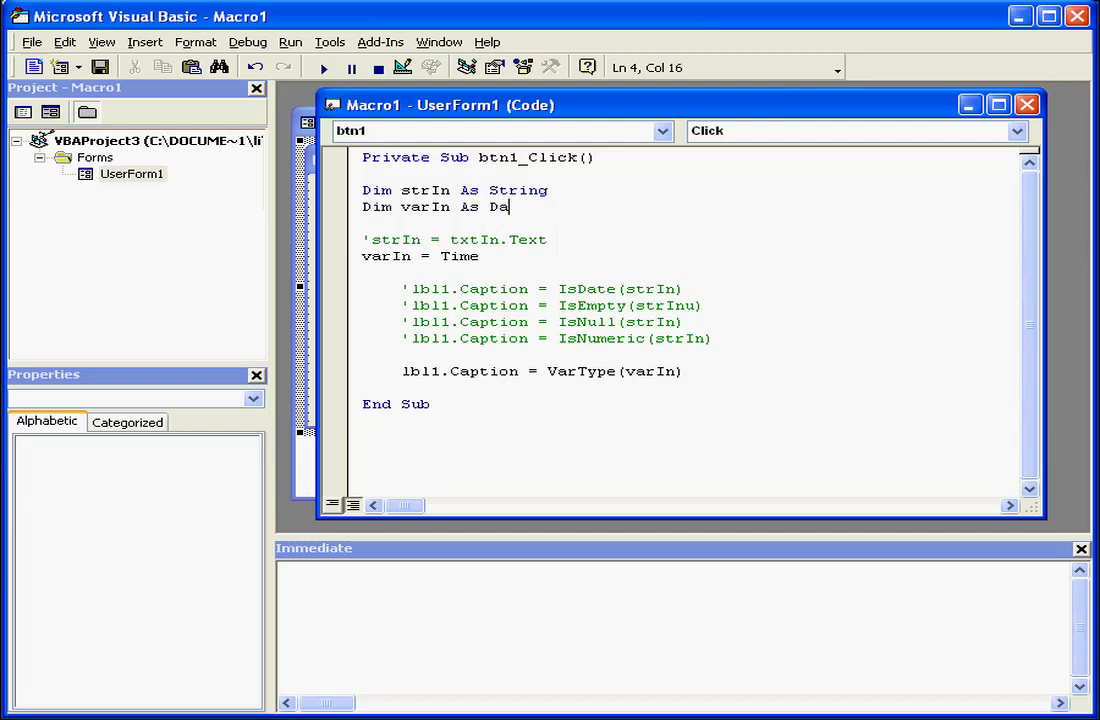
pyautogui.write('te')
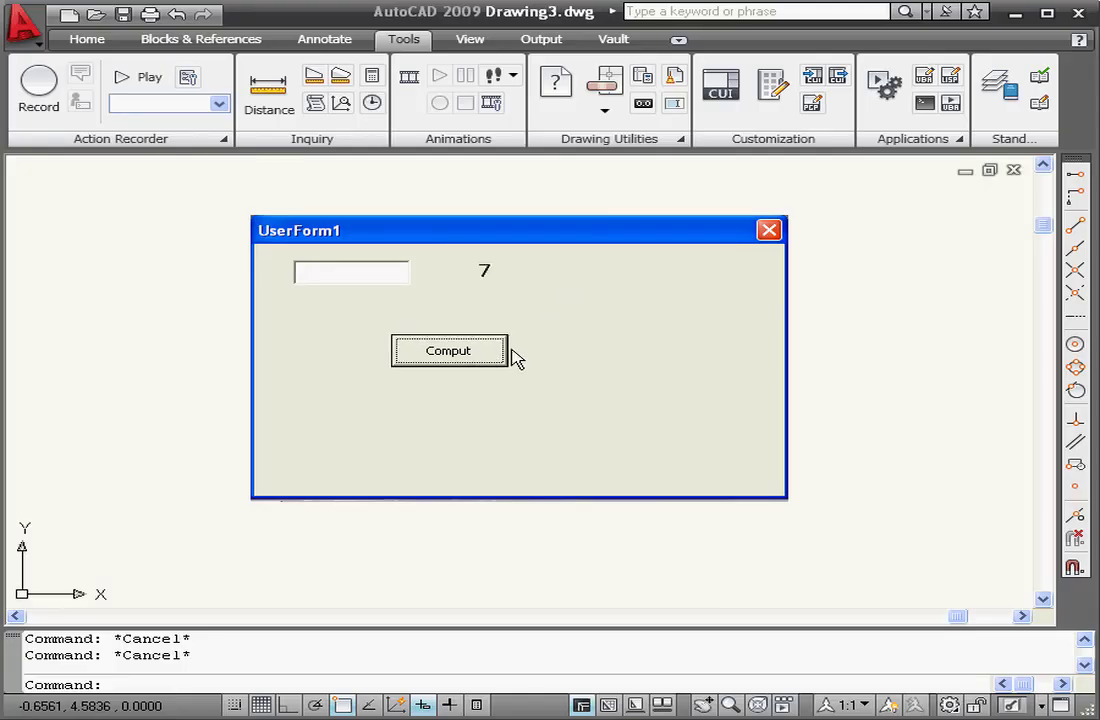
pyautogui.moveTo(483, 280)
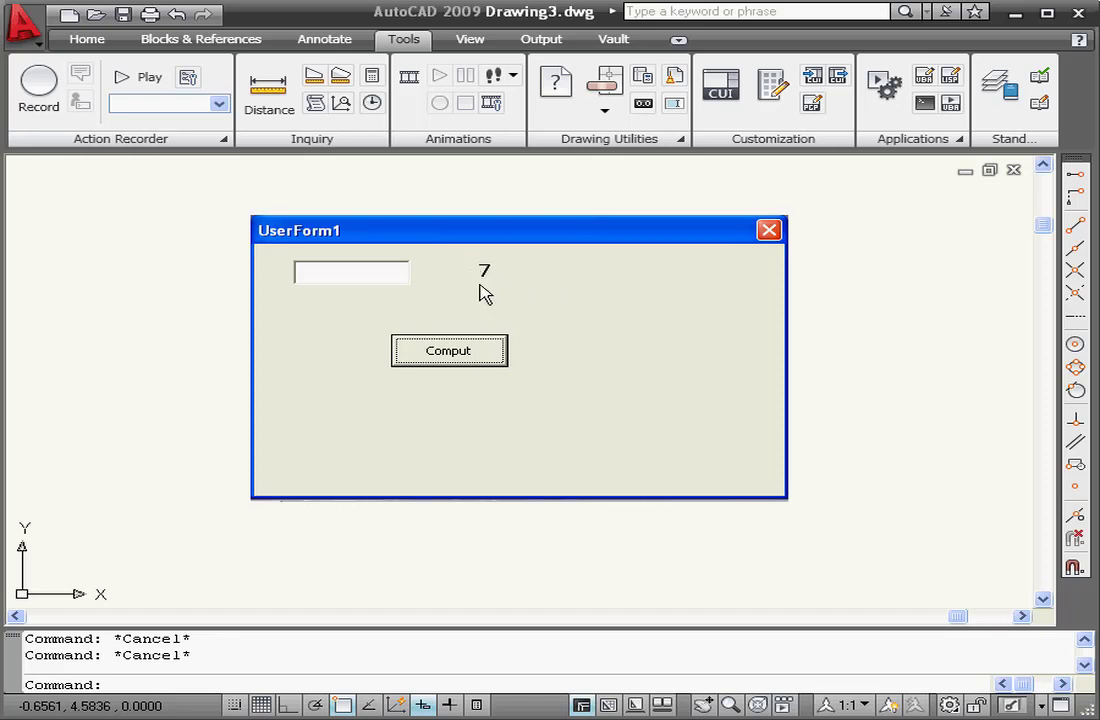
pyautogui.moveTo(490, 303)
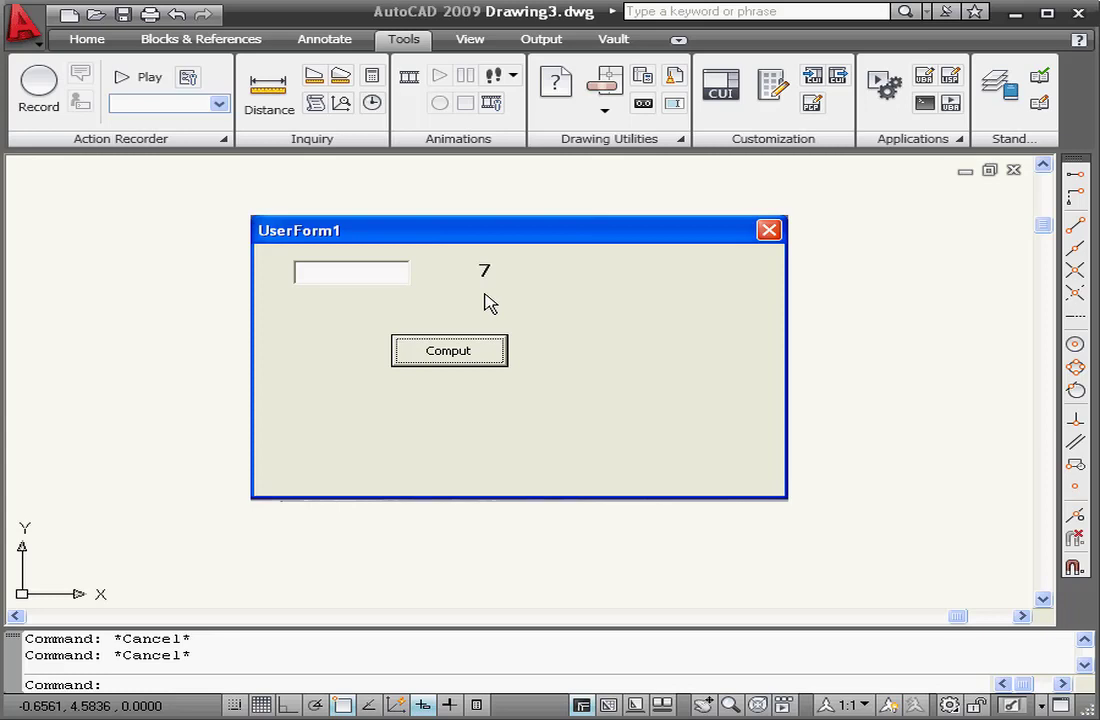
pyautogui.moveTo(488, 305)
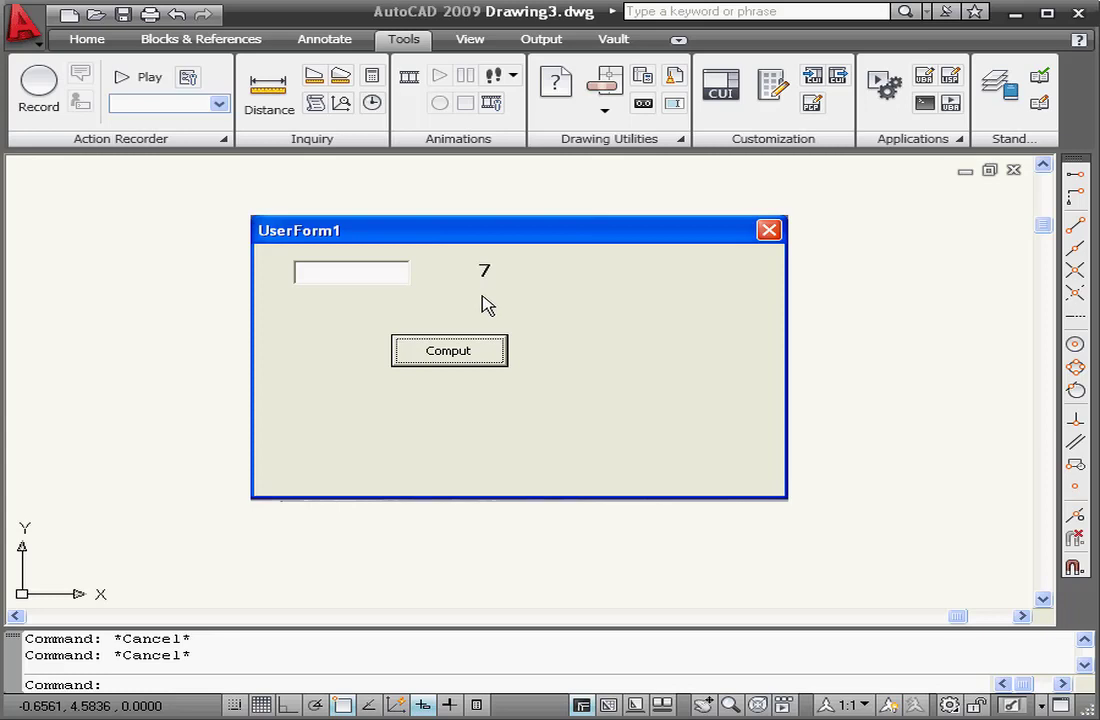